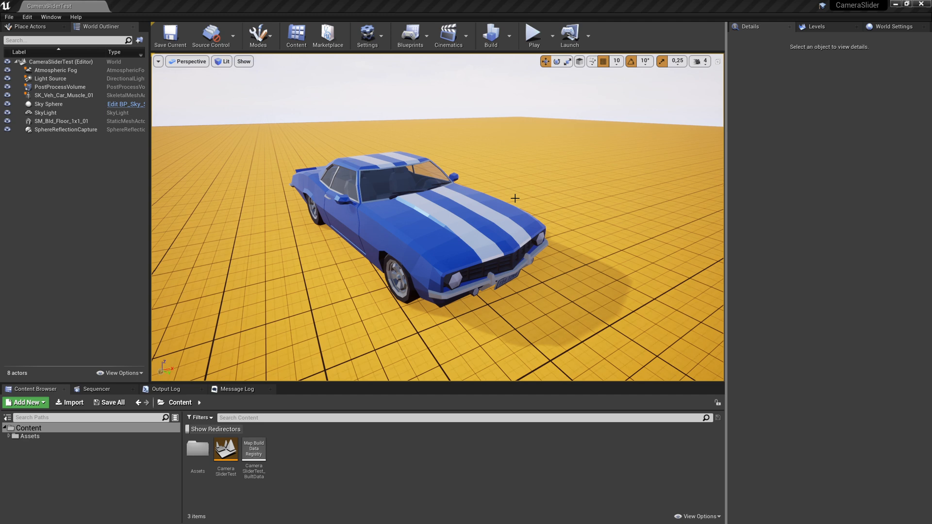
mouse_move(492, 188)
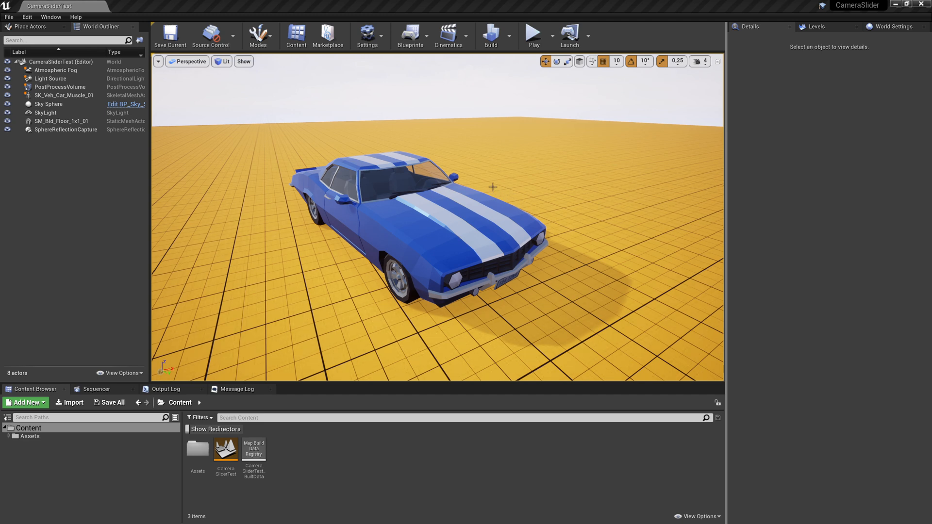
mouse_move(490, 183)
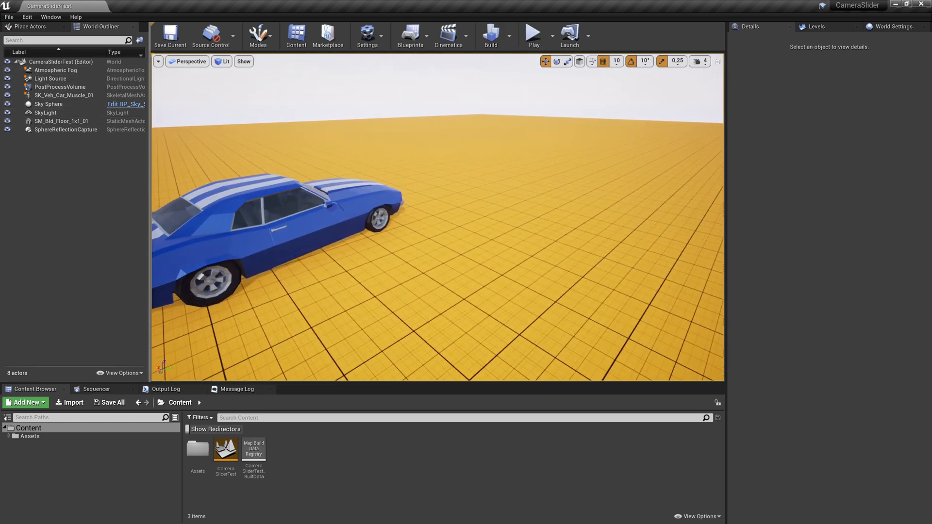
Place a Camera actor from Place Actors and move it behind the blue car.
click(30, 26)
text(came)
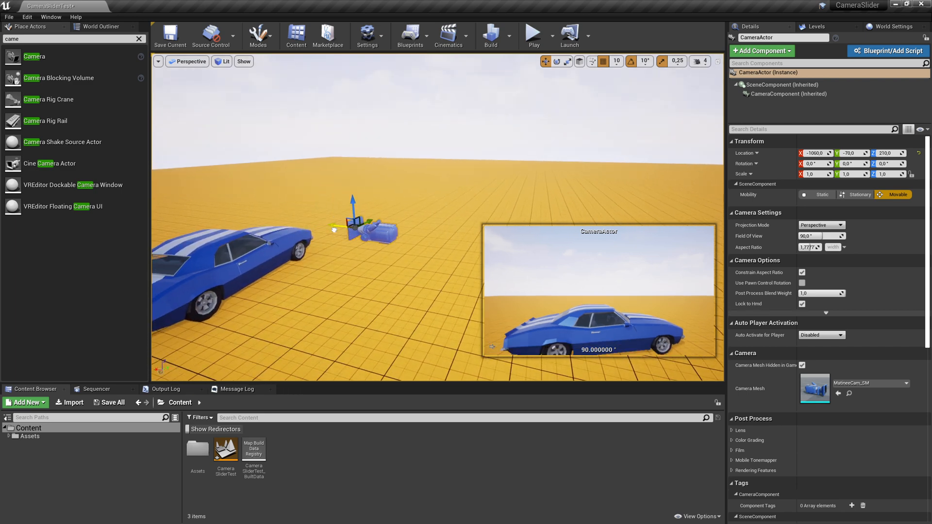
drag(365, 225, 392, 228)
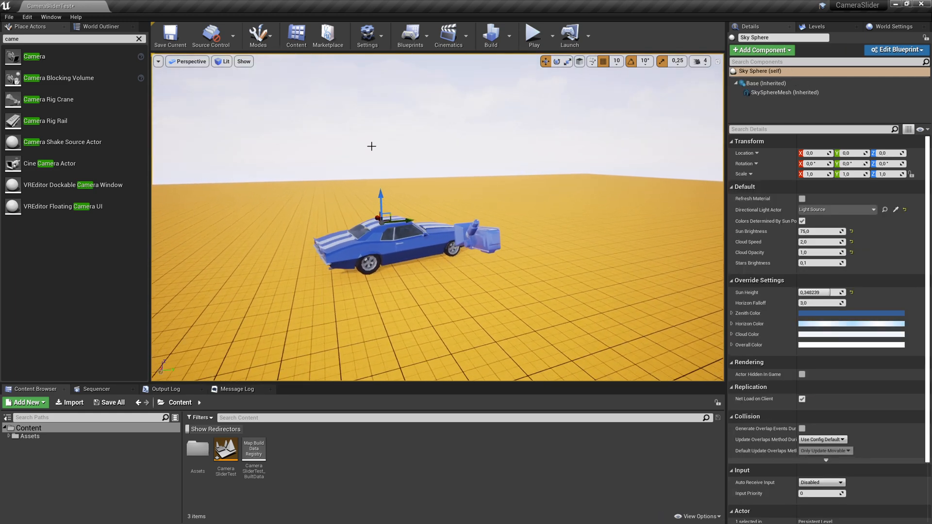
mouse_move(532, 34)
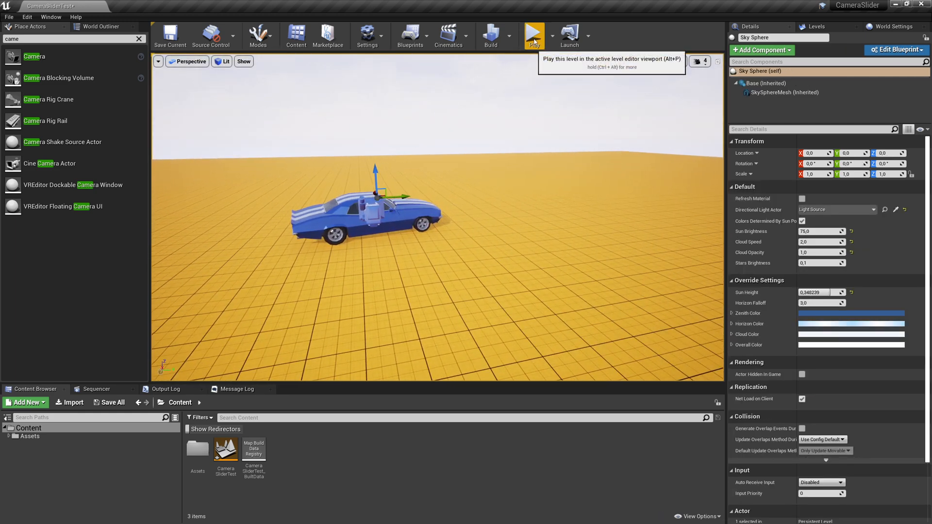
Select the CameraActor and set Auto Activate for Player to Player 0 in Details.
click(533, 35)
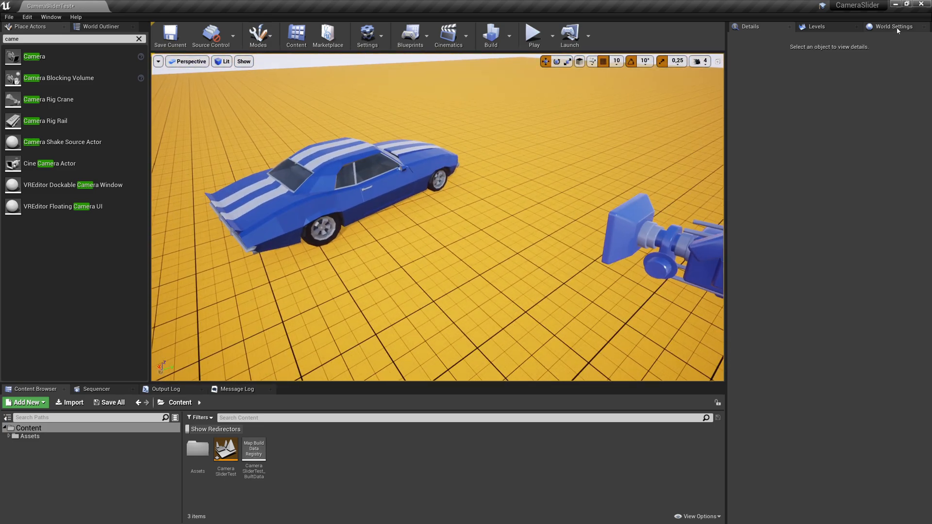
click(894, 27)
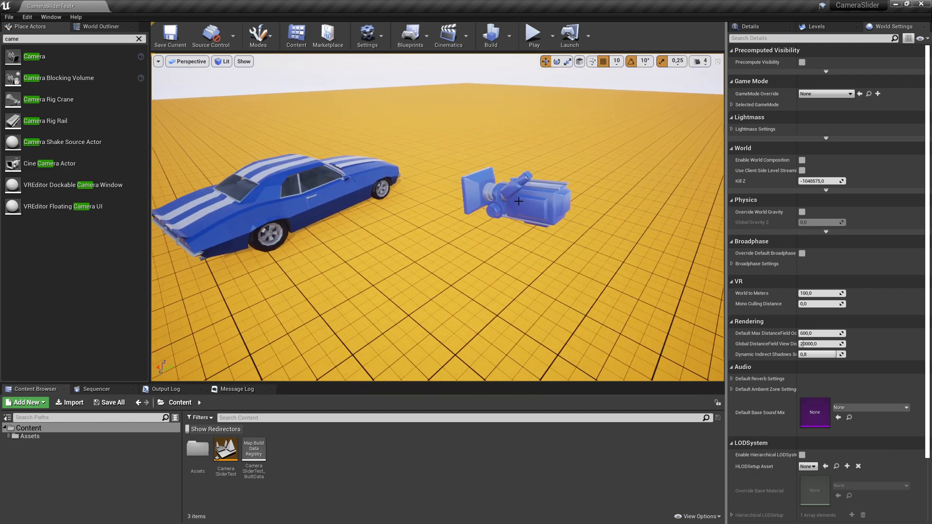
click(515, 196)
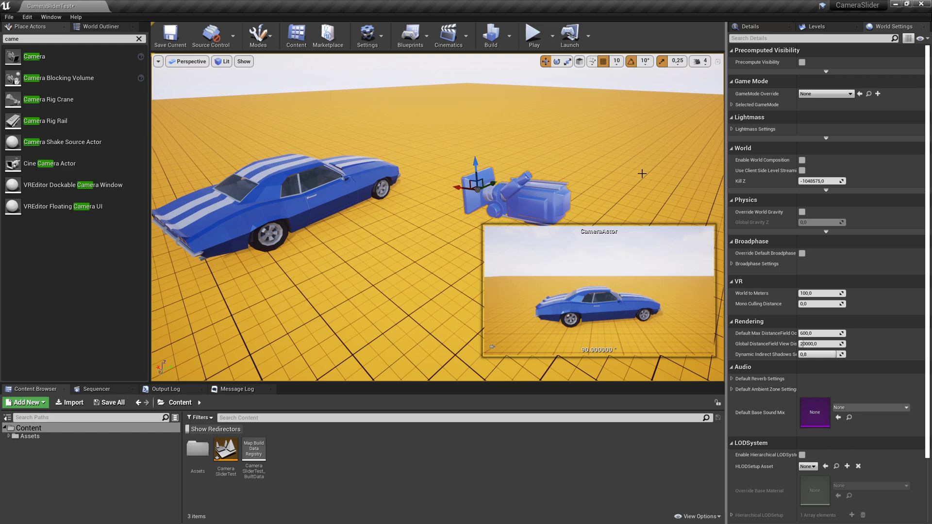
click(506, 190)
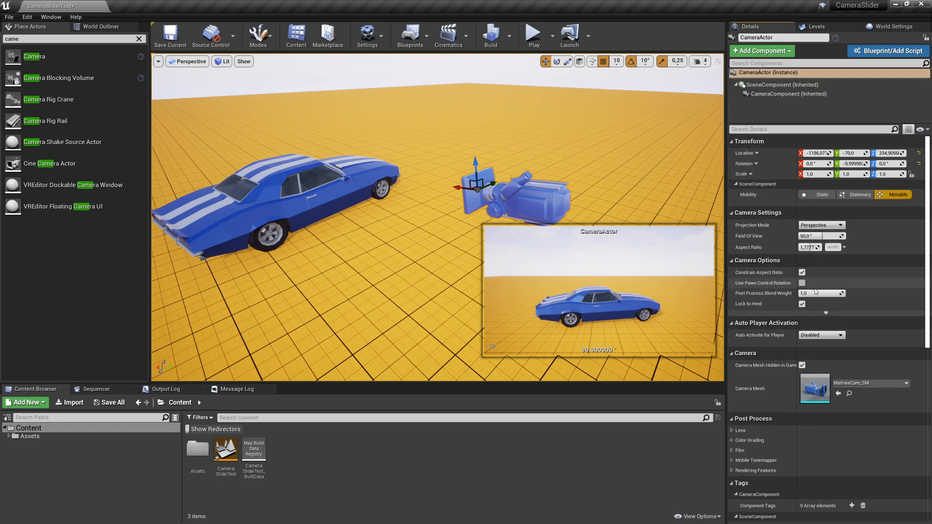
scroll(down, 3)
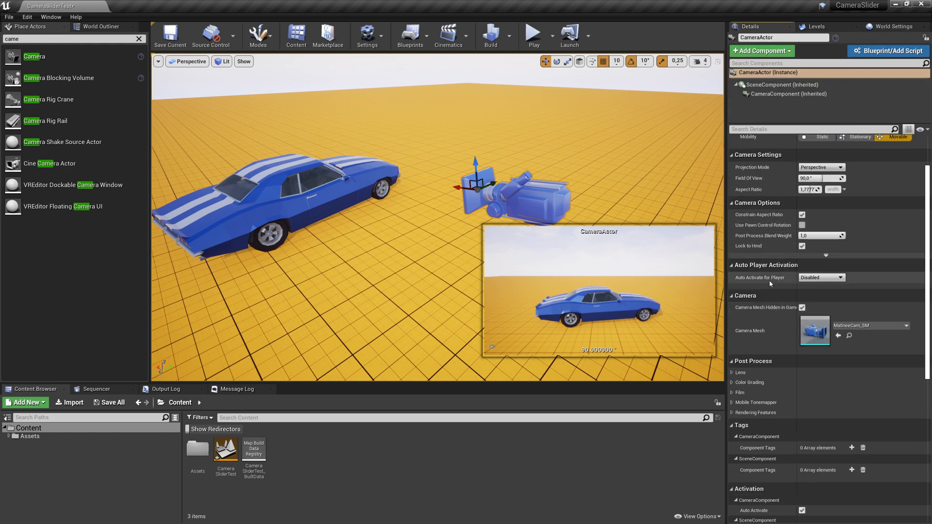
click(821, 277)
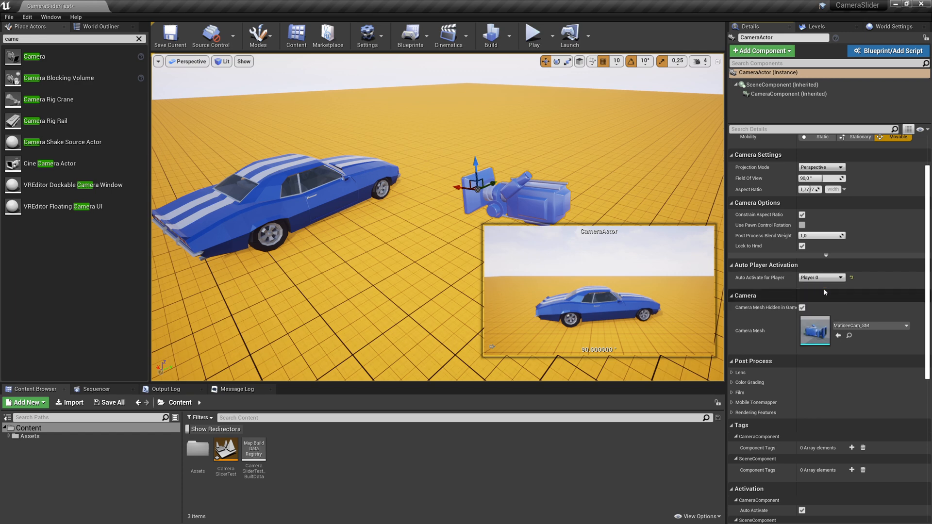
Play and stop the level twice to check the view comes from the camera.
click(533, 35)
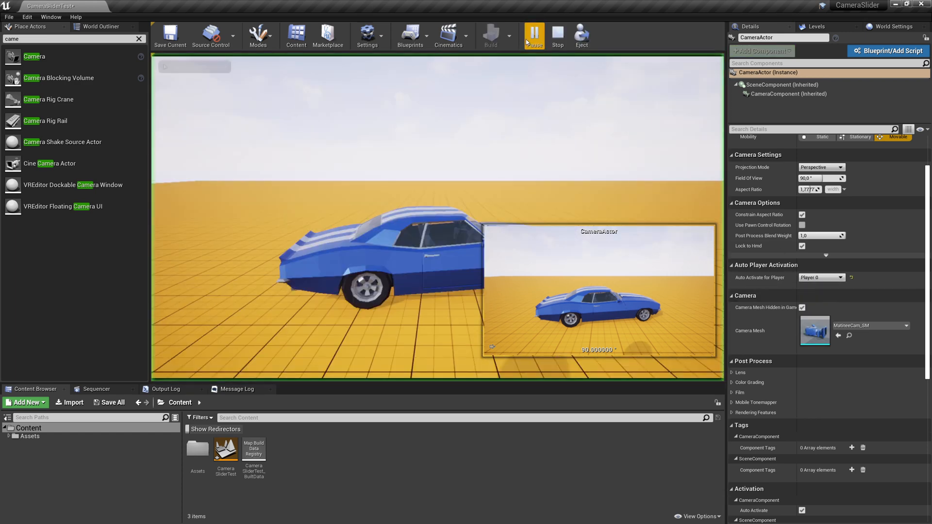
click(556, 36)
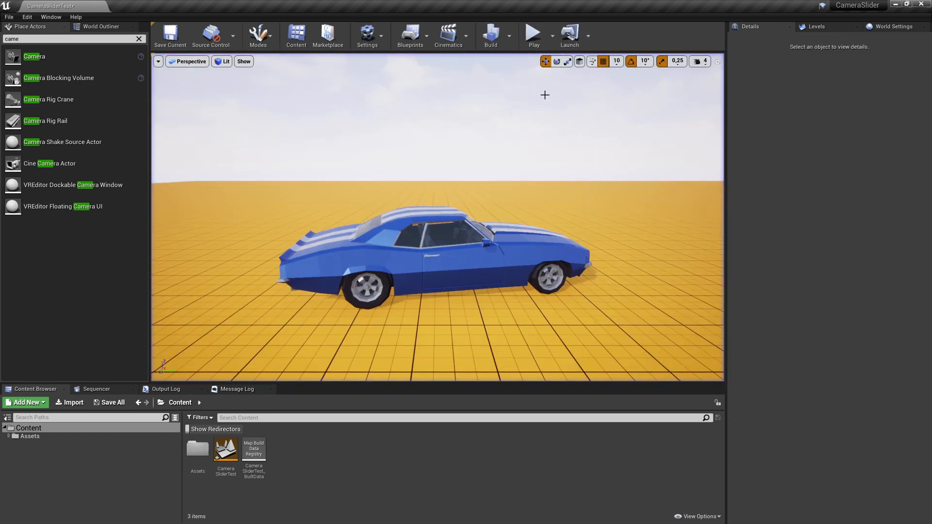
click(532, 34)
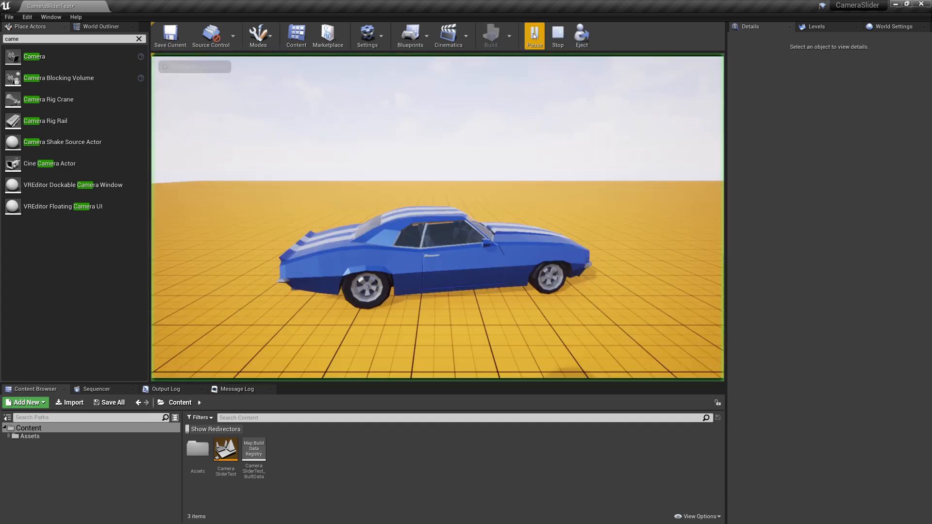
click(534, 36)
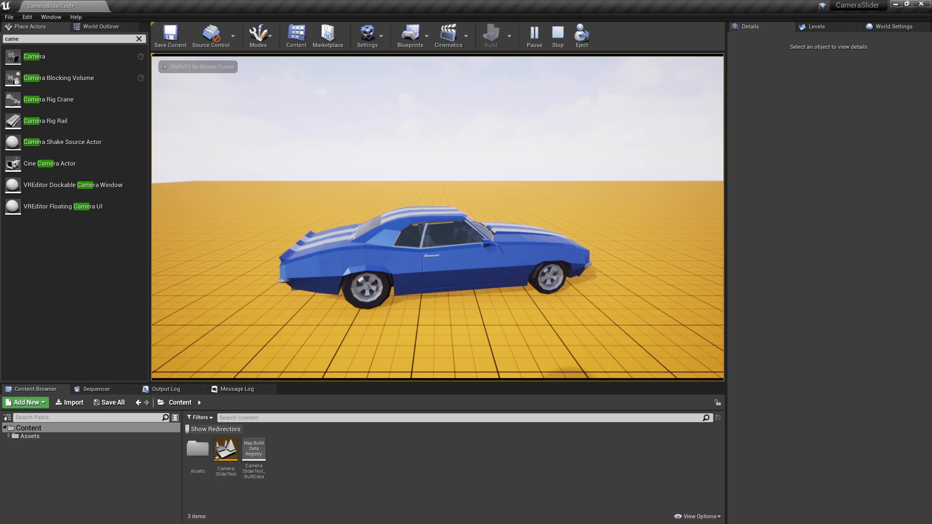
click(556, 35)
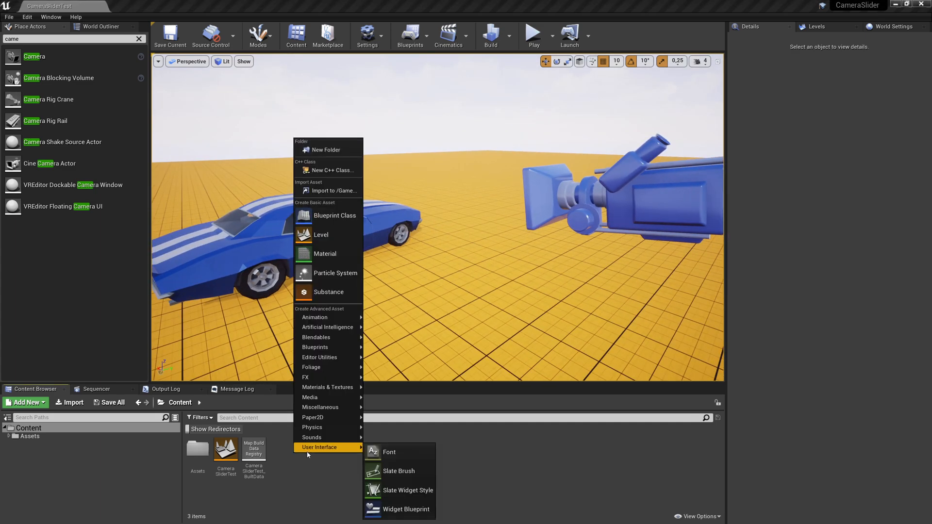
Create a Widget Blueprint named HUD in the content folder and open it in the designer.
click(408, 509)
text(HUD)
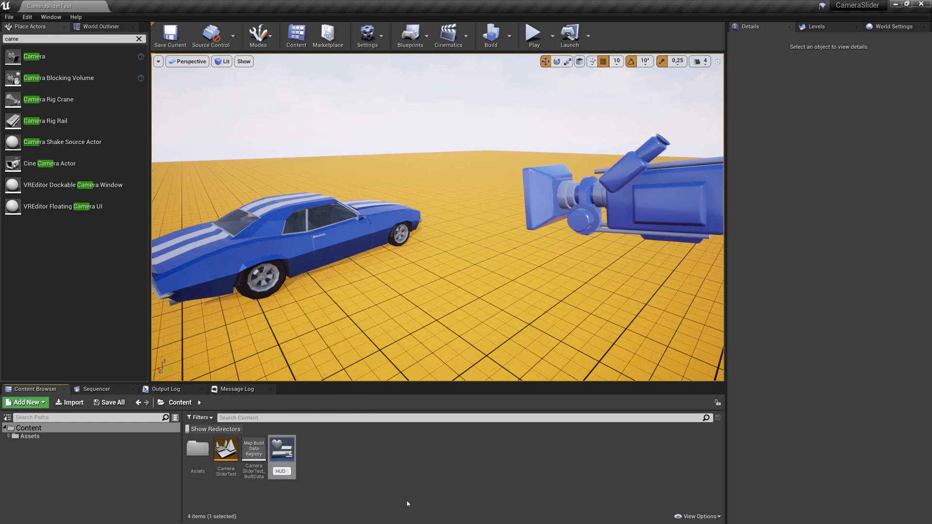
double_click(282, 450)
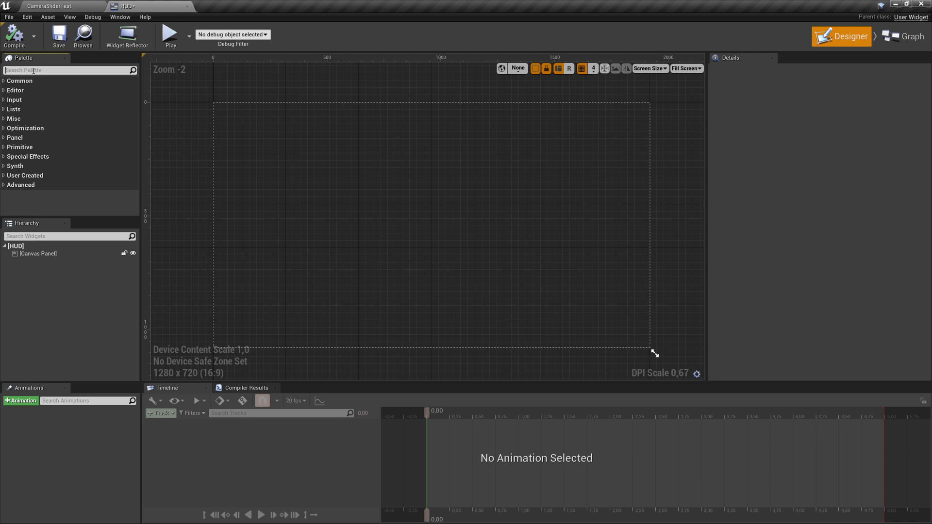
Add a Slider to the canvas, anchor it bottom-center with Alignment X 0.5, and stretch it wider.
text(slider)
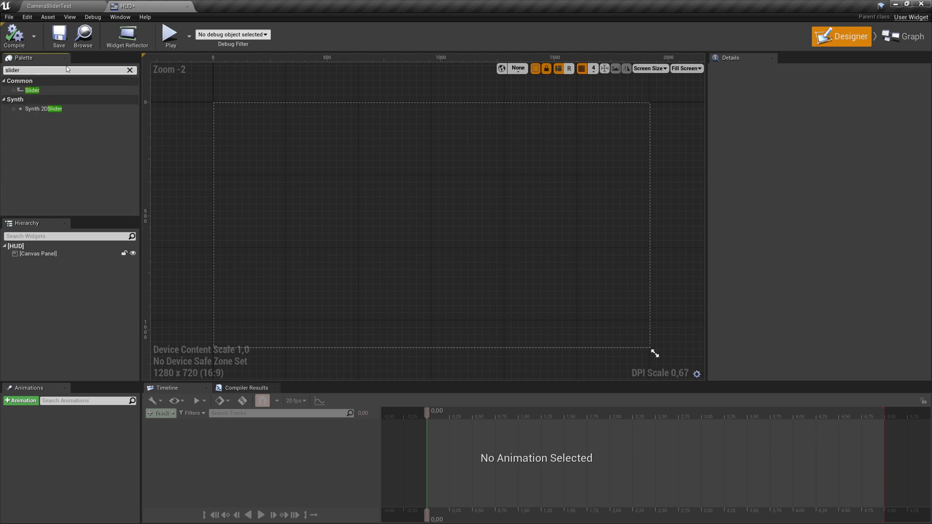
drag(32, 89, 417, 271)
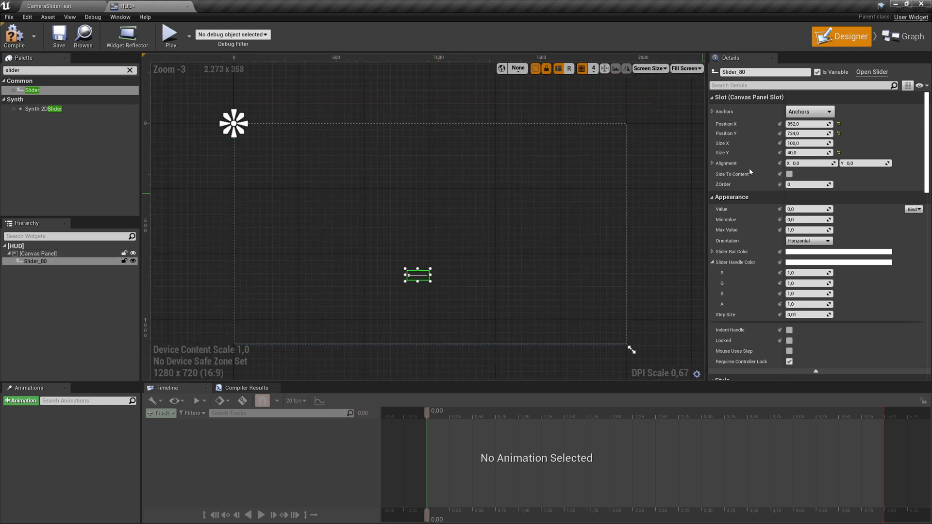
click(808, 111)
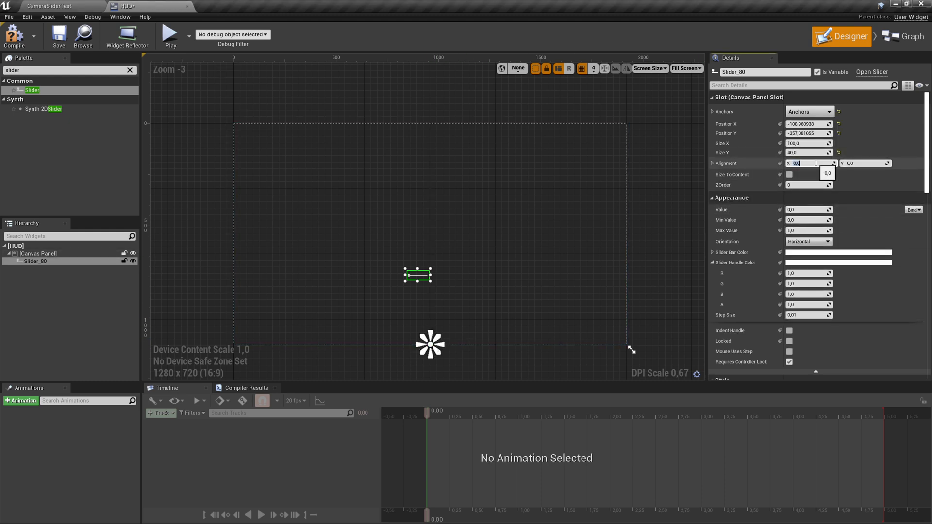
text(0.5)
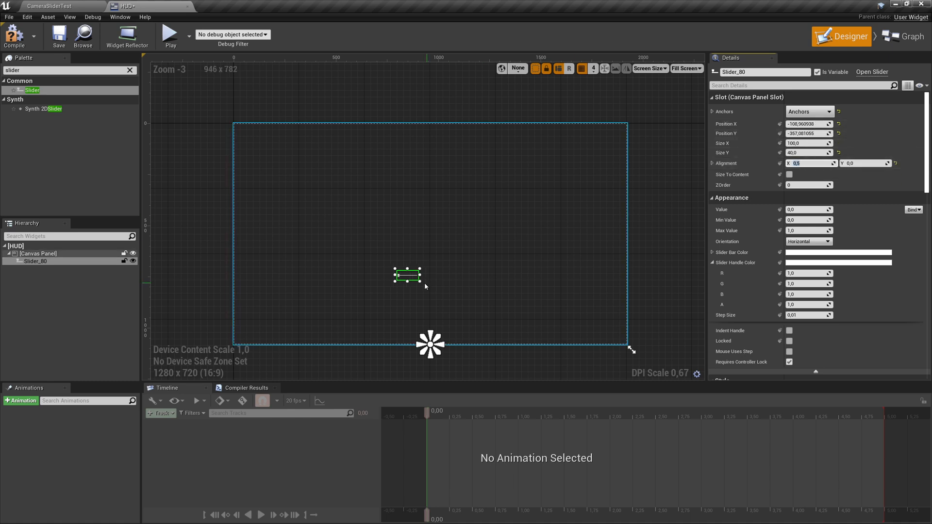
drag(422, 275, 524, 275)
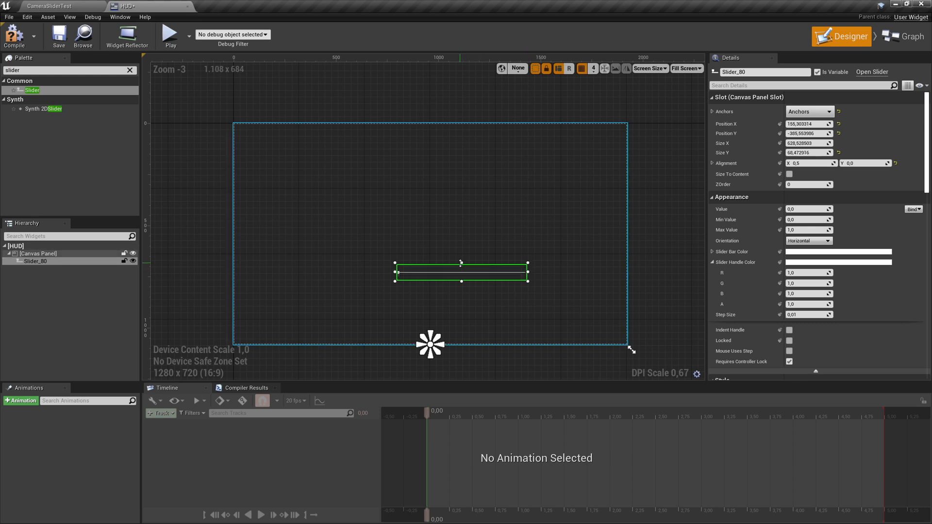
Set the slider's position to X 0, Y -220.
click(808, 124)
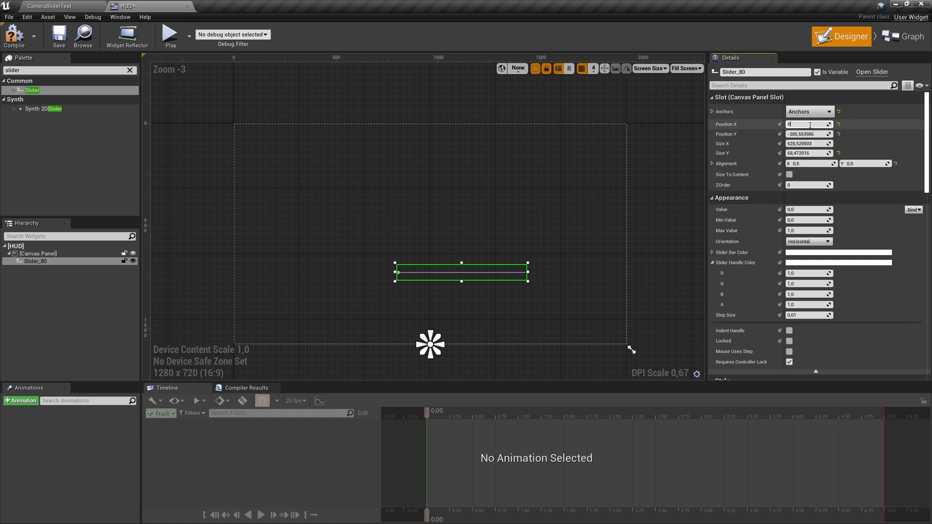
text(0,0)
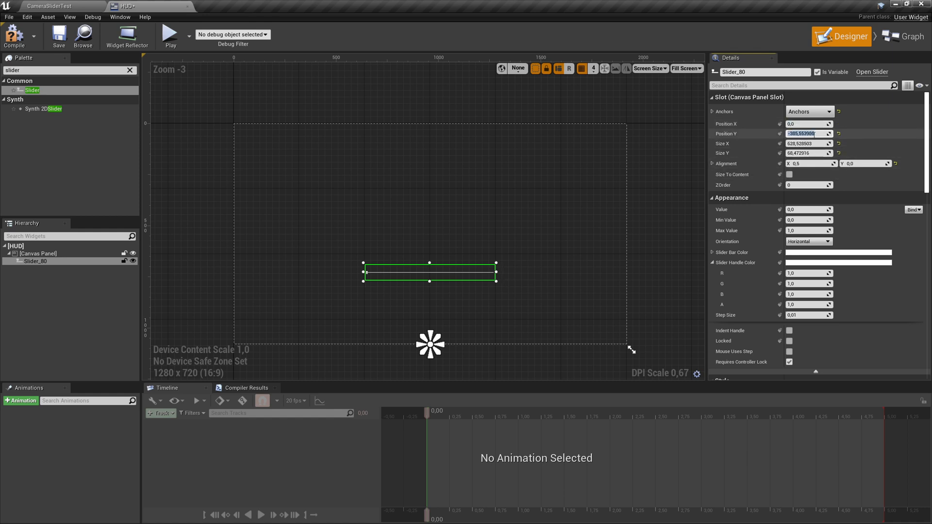
text(-22)
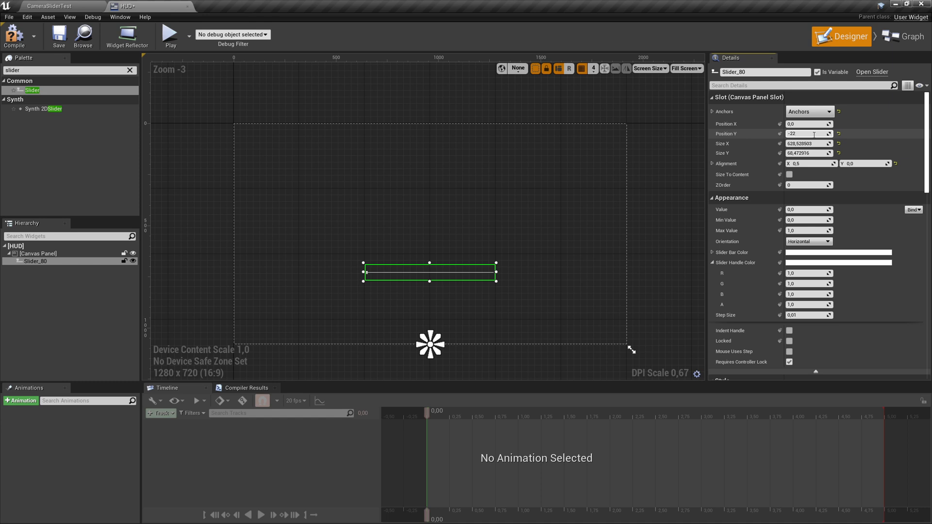
text(-220,0)
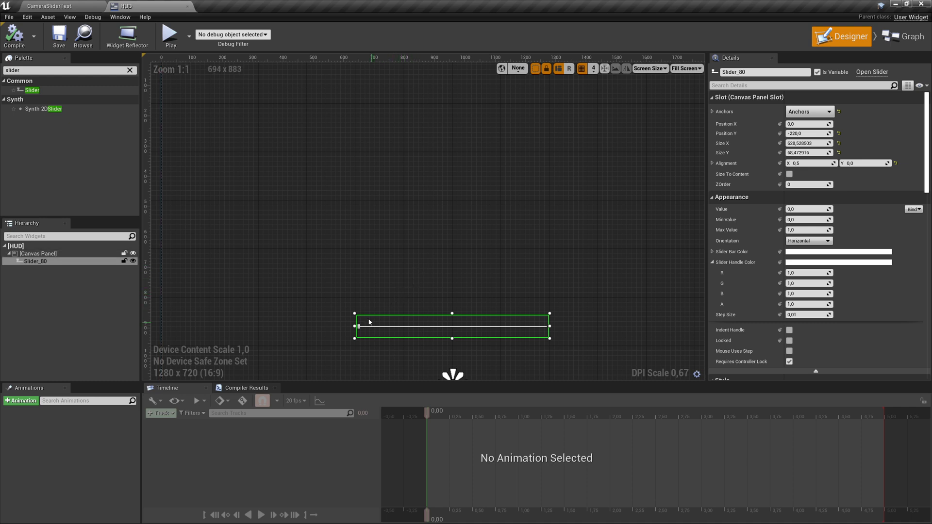
Rename the slider to CameraSlider and scroll Details down to the Style section.
click(35, 261)
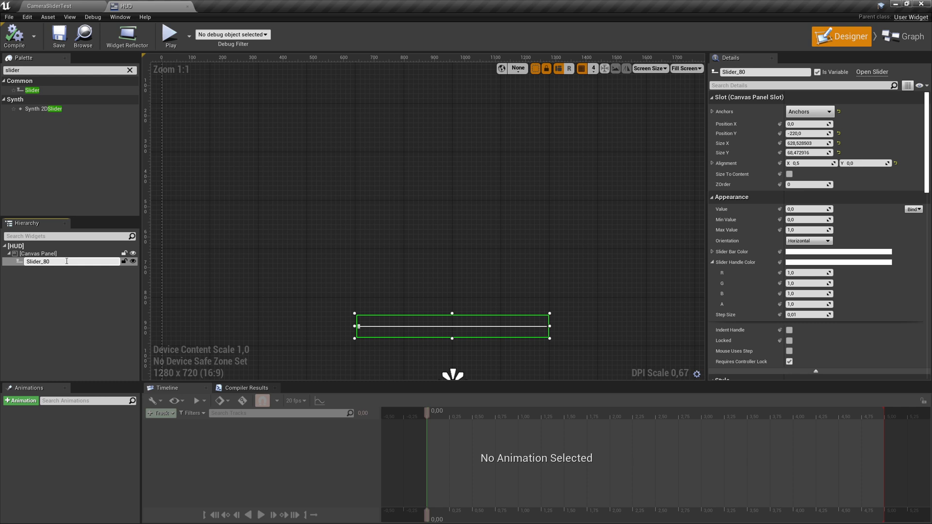
text(CameraSlider)
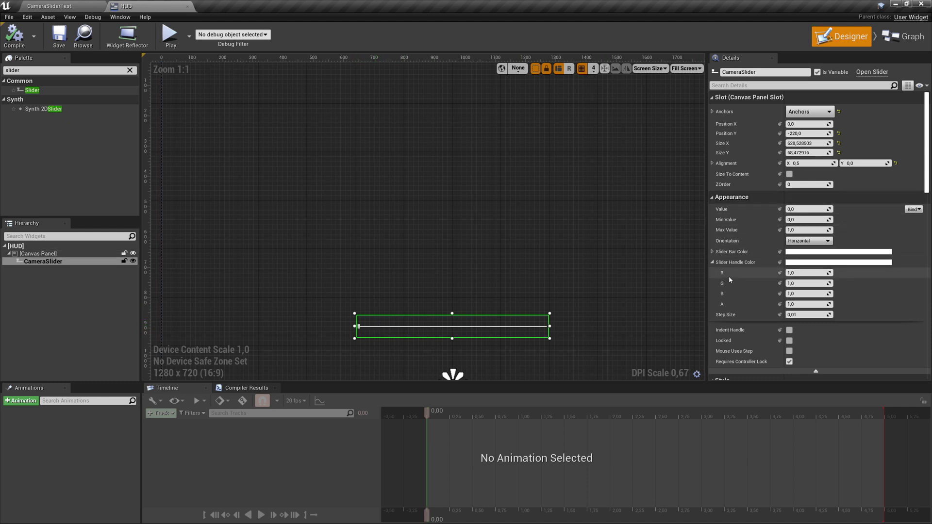
scroll(down, 3)
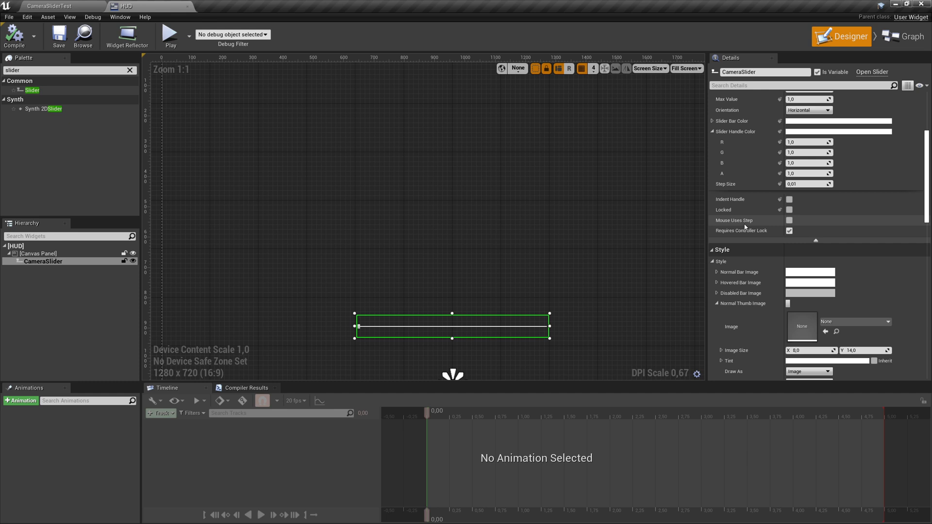
scroll(down, 3)
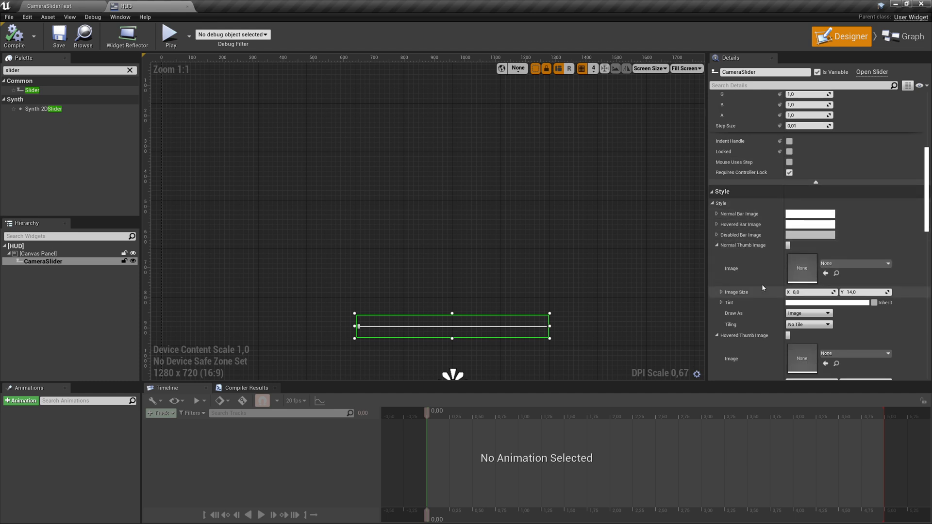
scroll(down, 3)
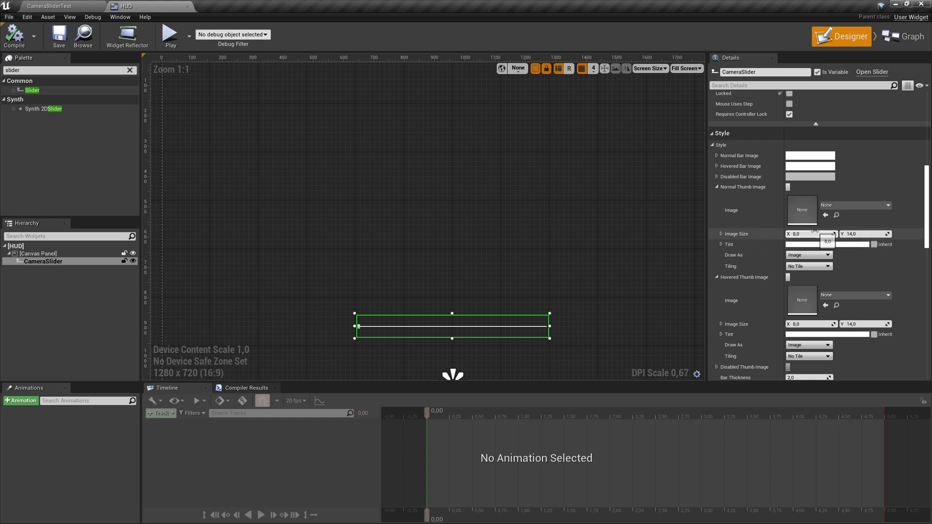
Set the normal thumb image size to 25 by 40 and copy the same size to the hovered thumb.
click(805, 233)
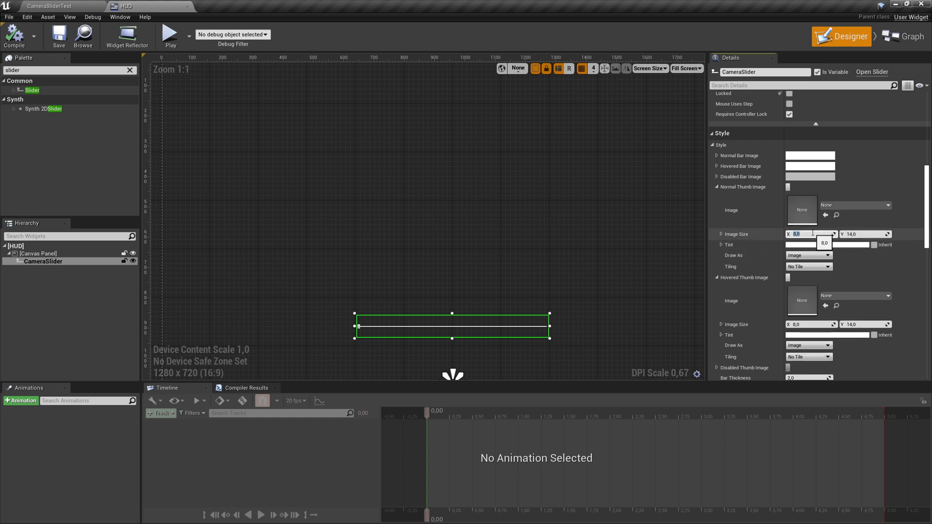
text(20.0)
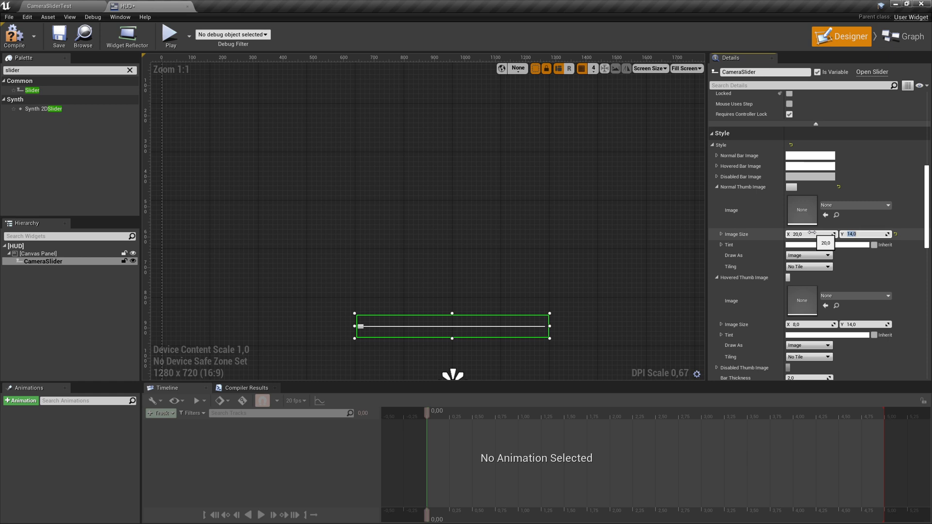
text(35.0)
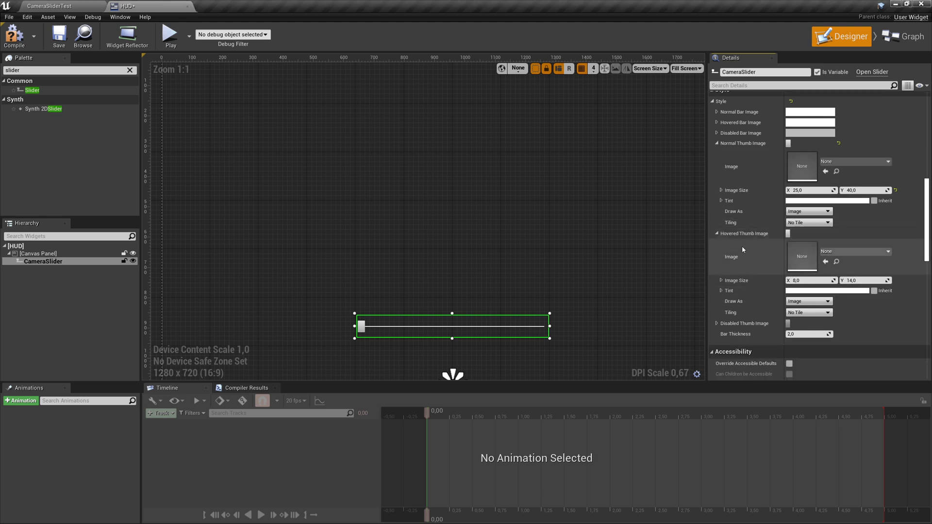
right_click(742, 250)
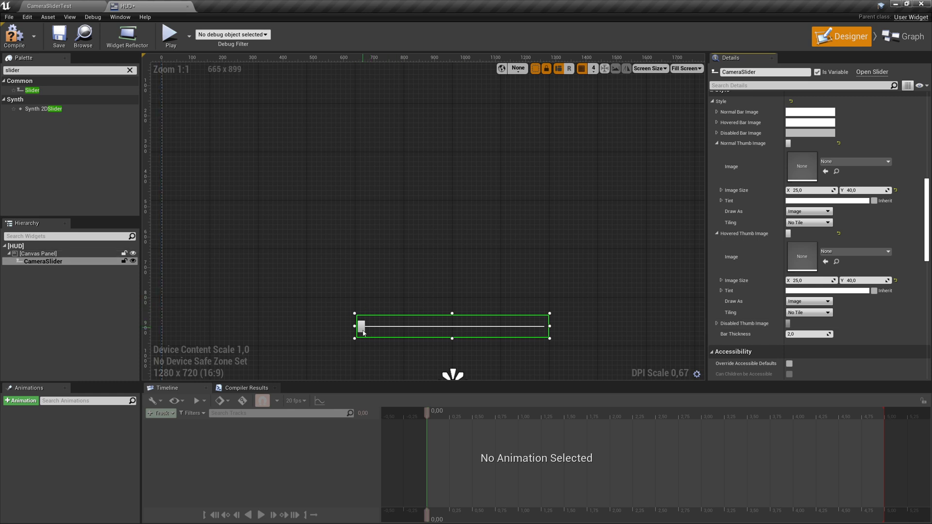
mouse_move(826, 280)
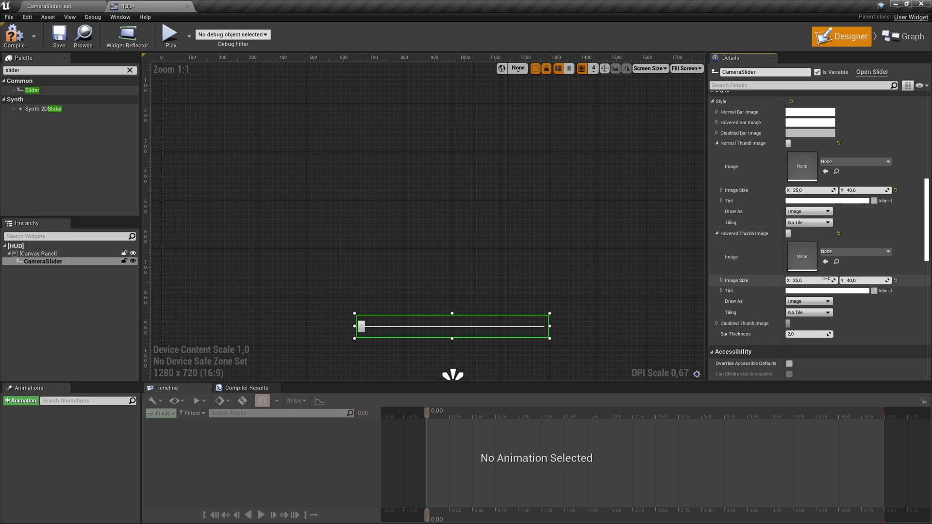
mouse_move(785, 201)
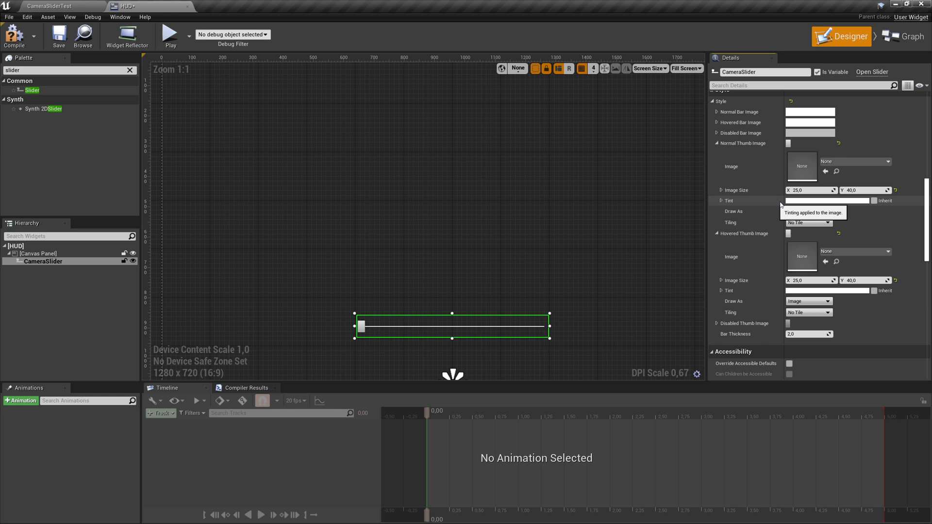
Tint the normal thumb blue and the hovered thumb purple via the Color Picker.
click(789, 143)
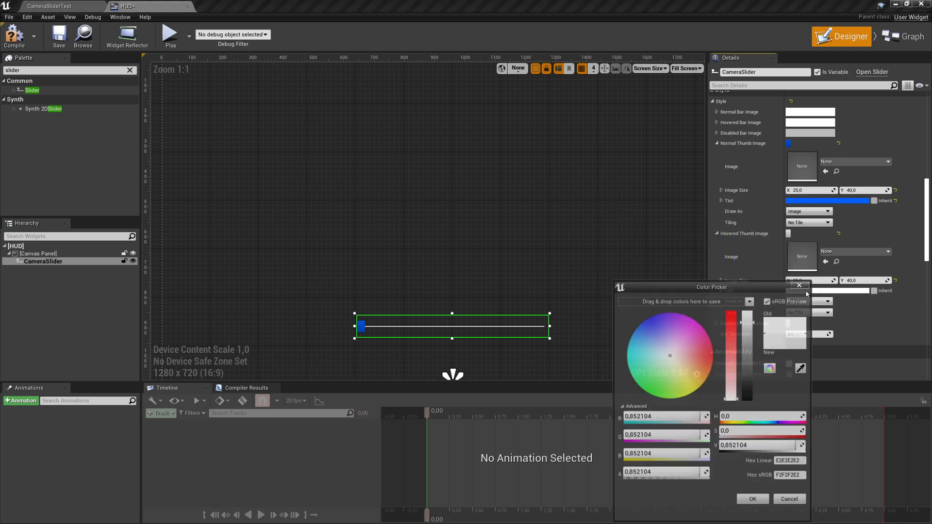
click(672, 319)
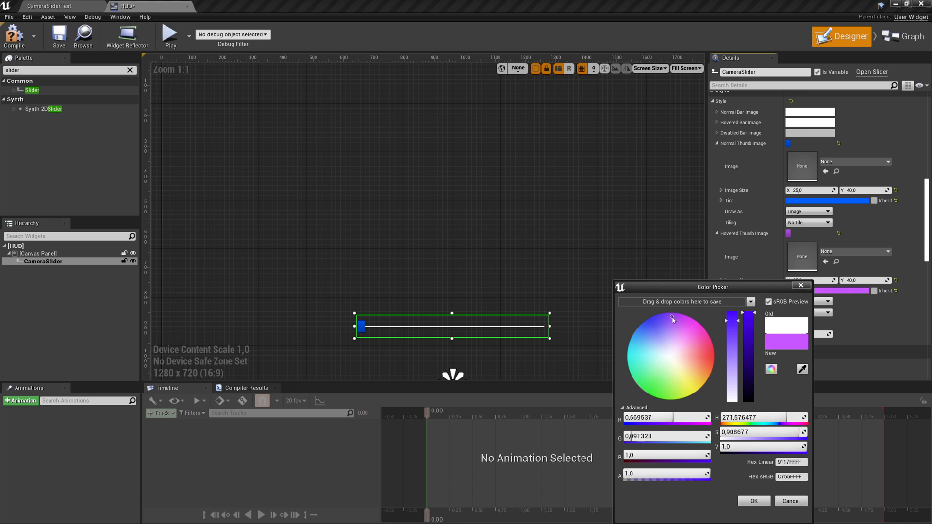
click(752, 501)
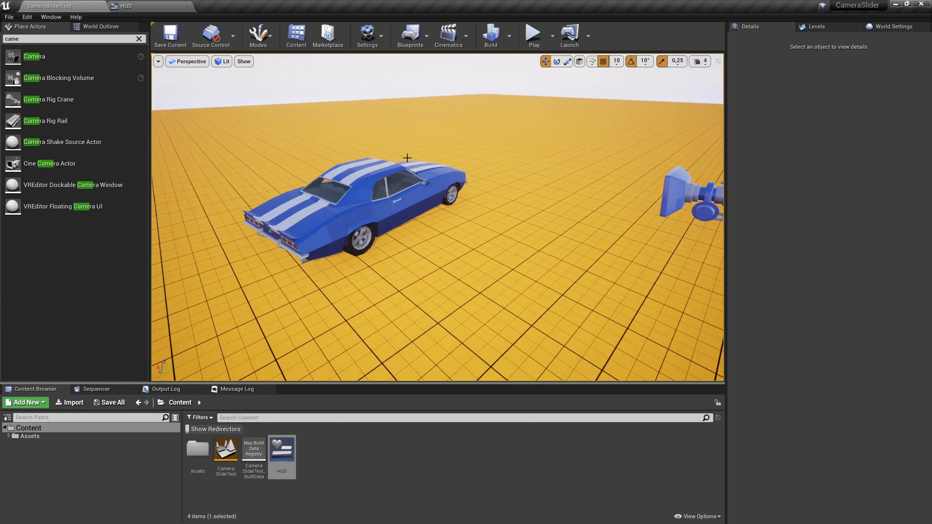
mouse_move(410, 36)
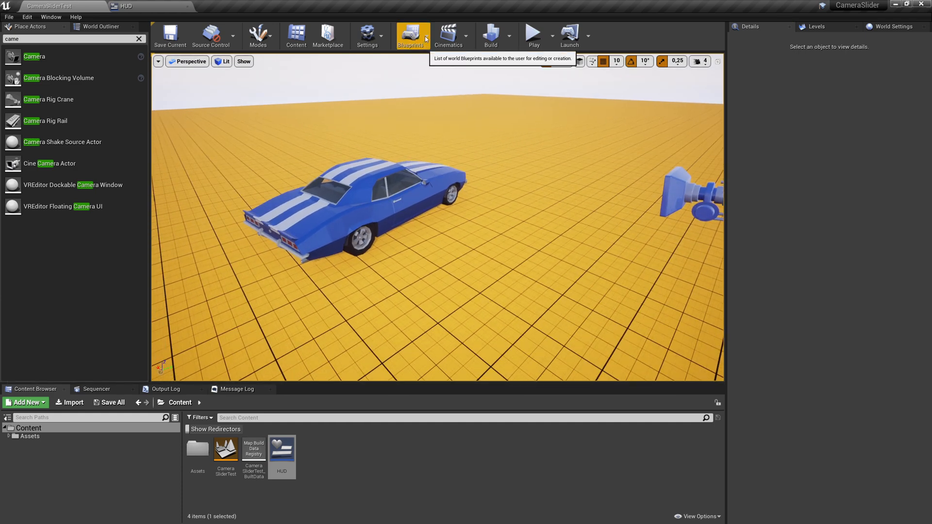
Open the CameraSliderTest level blueprint from the Blueprints toolbar menu.
click(410, 36)
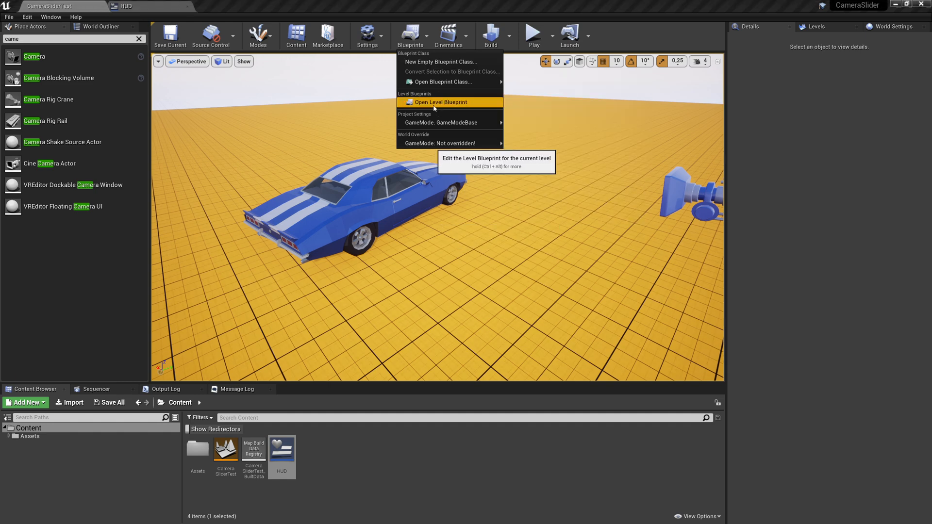
click(439, 102)
text(c)
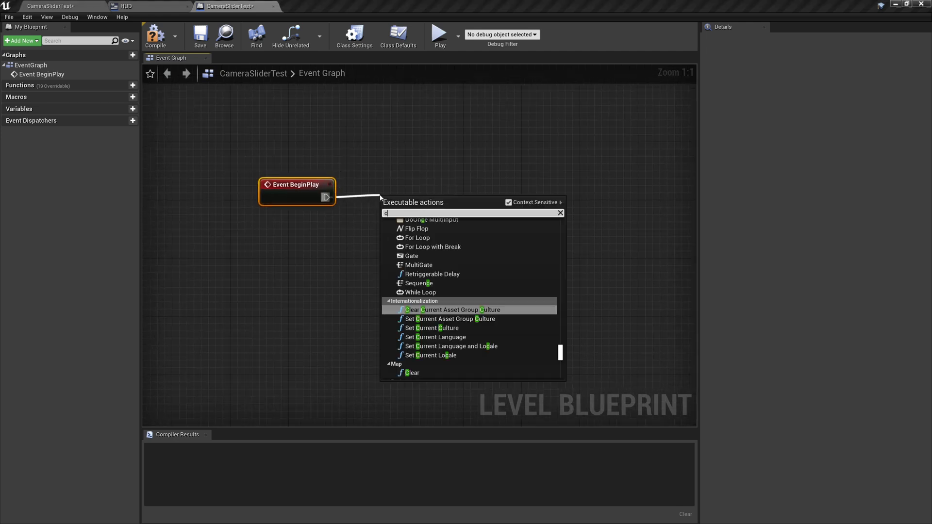
Add a Create Widget node of class HUD off Event BeginPlay, compile, and search for Add to Viewport.
text(reate)
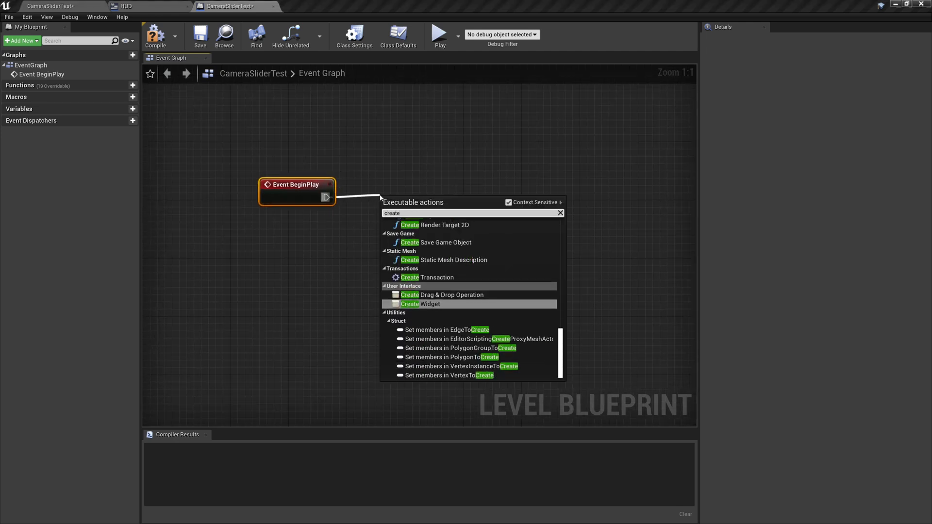
click(429, 304)
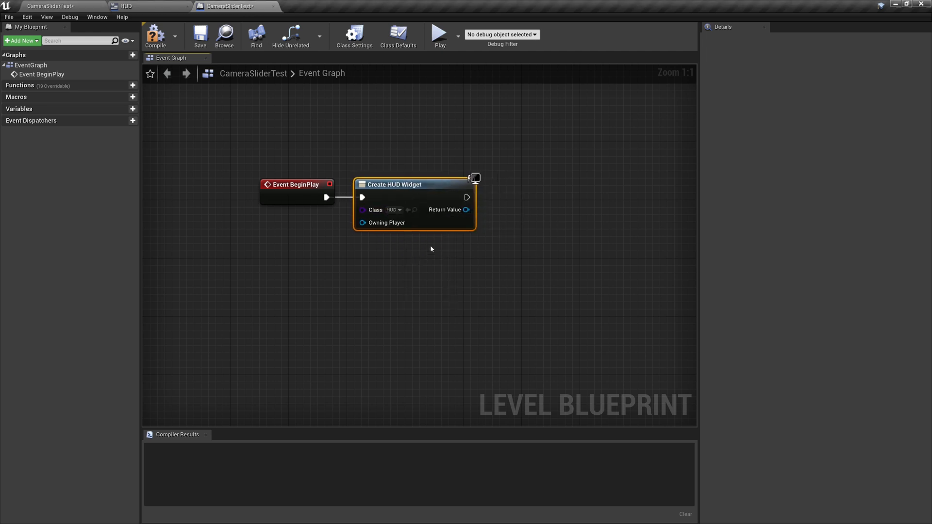
click(156, 36)
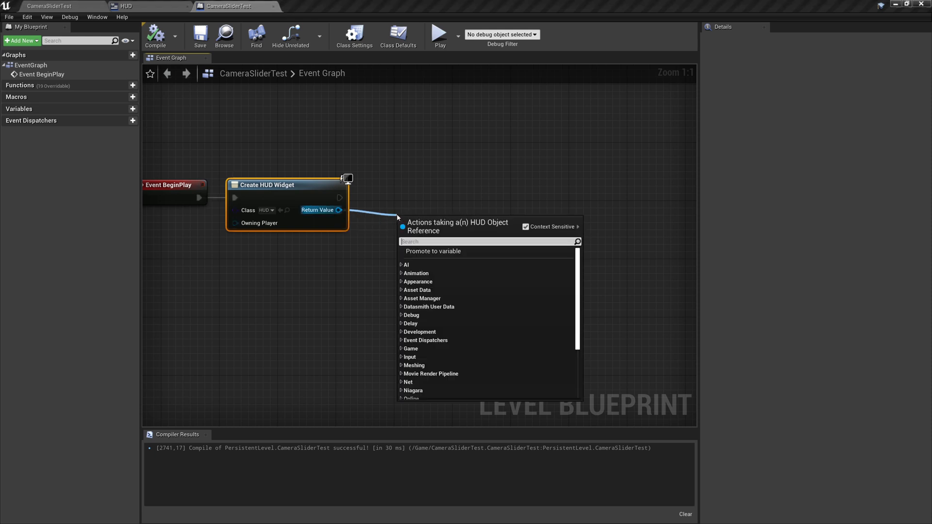
text(add tio)
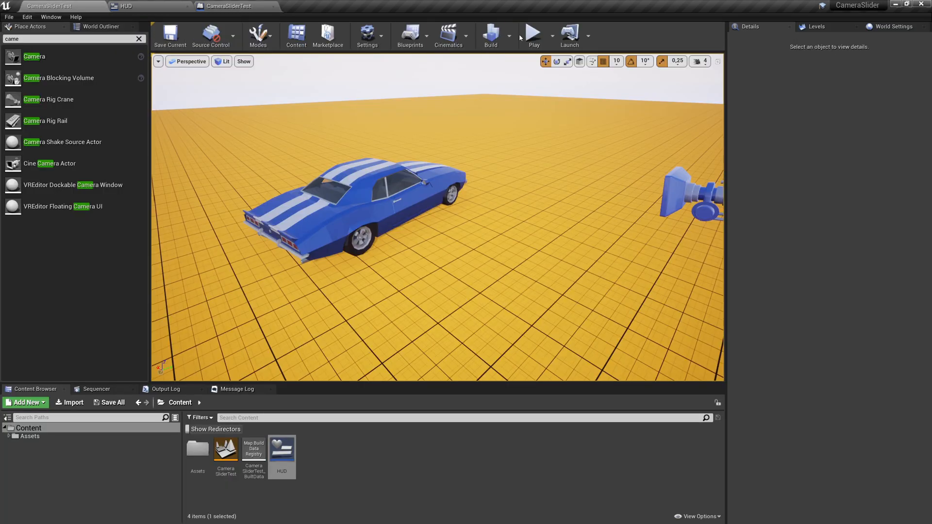
Play the level, drag the HUD slider thumb along its track, then return to the HUD designer.
click(534, 33)
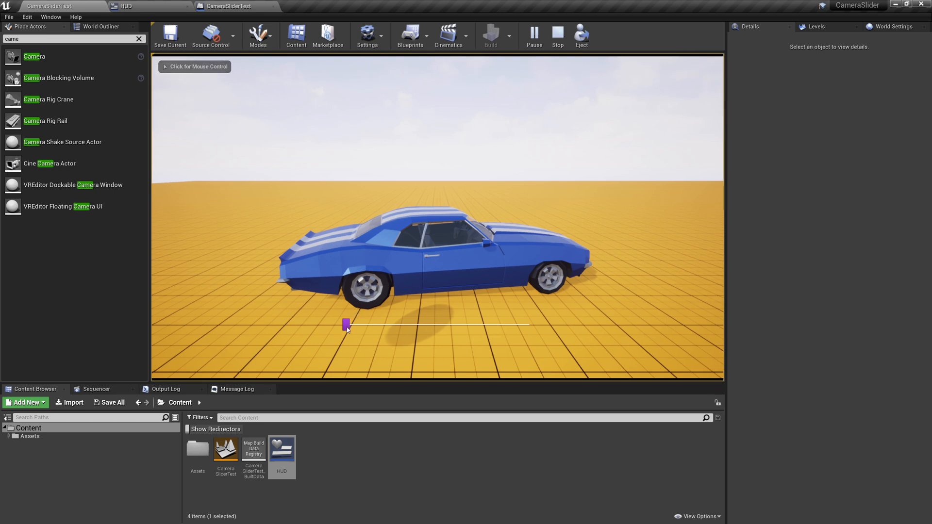
click(347, 324)
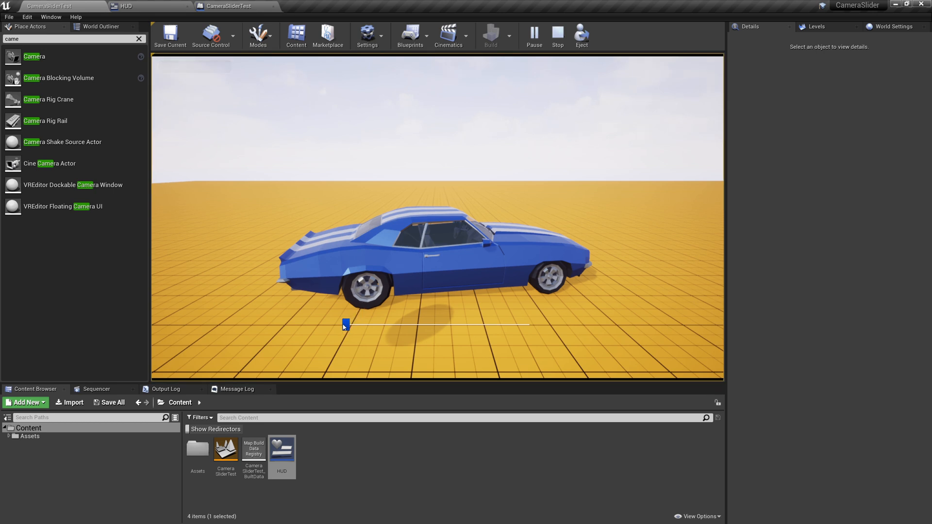
drag(346, 324, 374, 324)
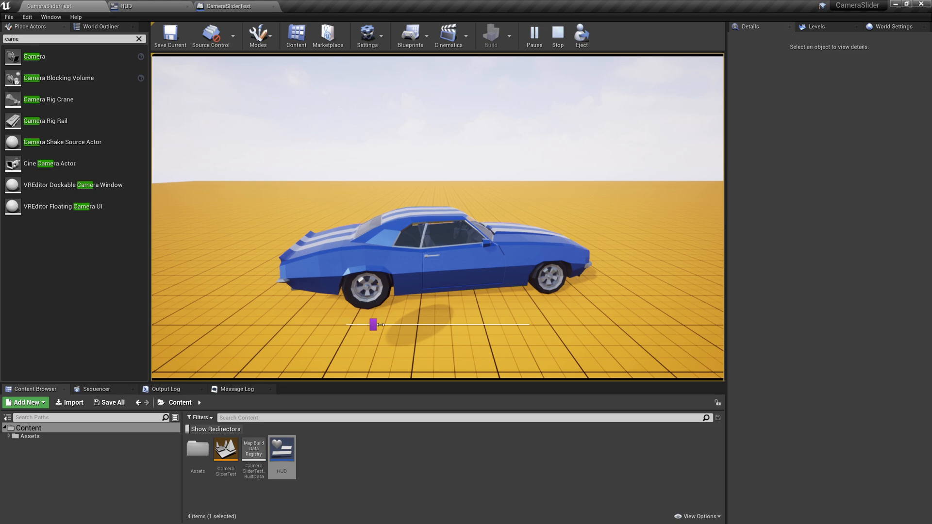
drag(373, 324, 441, 324)
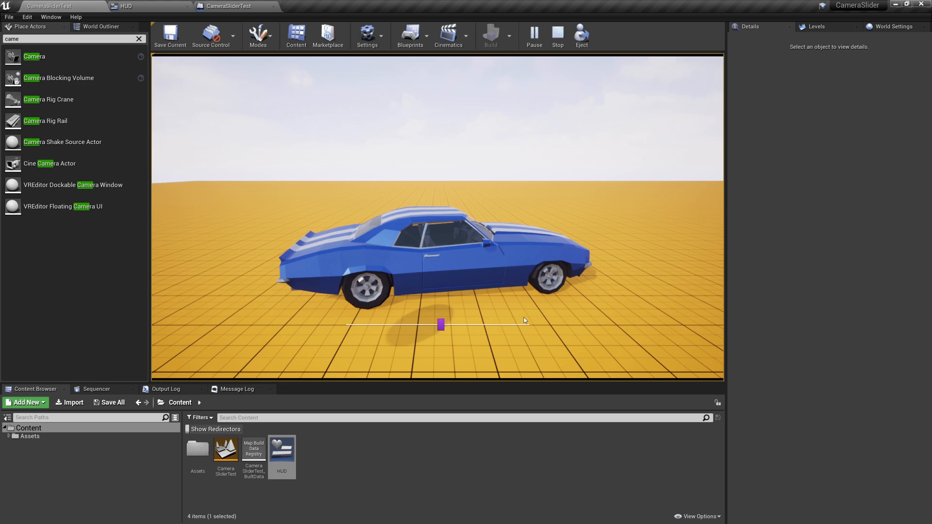
click(556, 36)
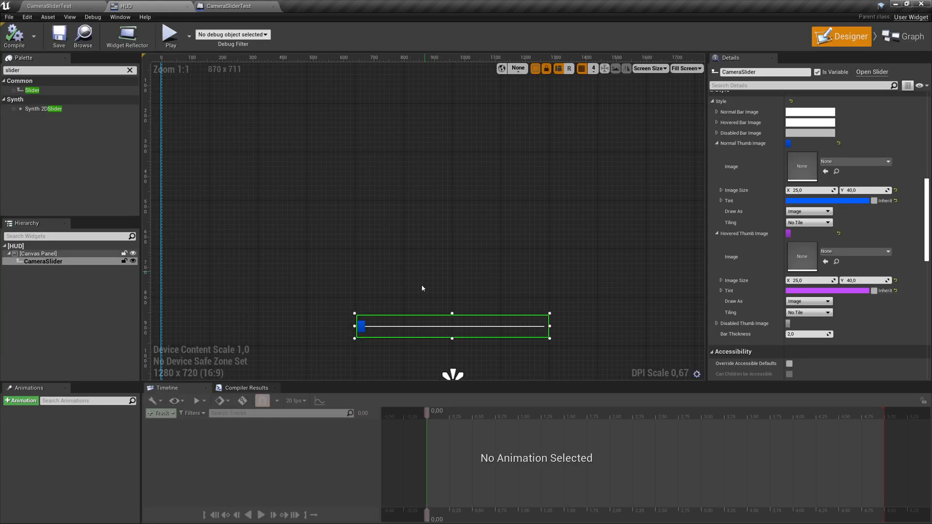
Set CameraSlider's Min Value to -1.0 and add its On Value Changed event.
click(38, 254)
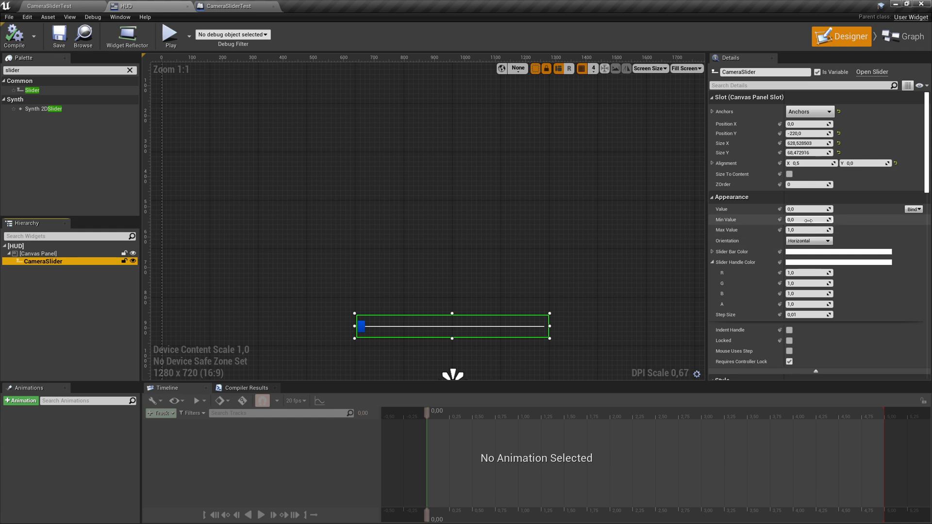
click(808, 219)
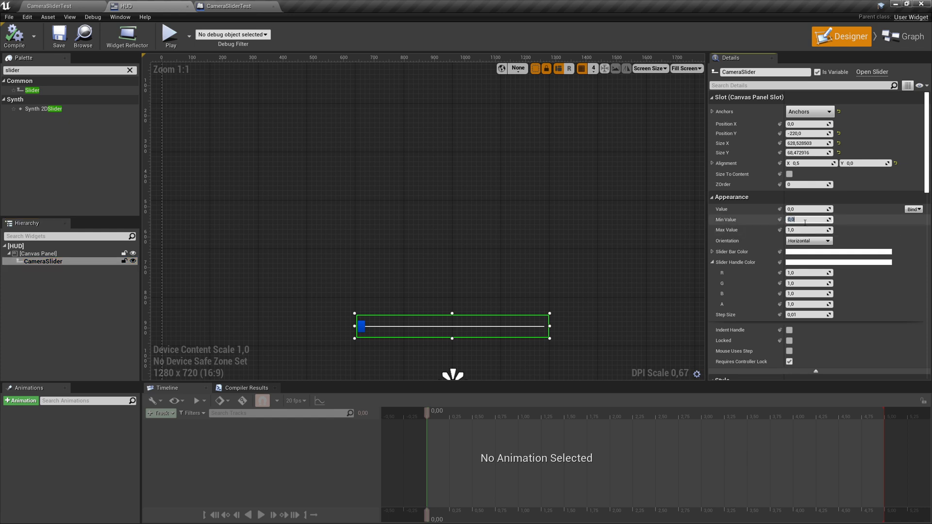
text(-1,0)
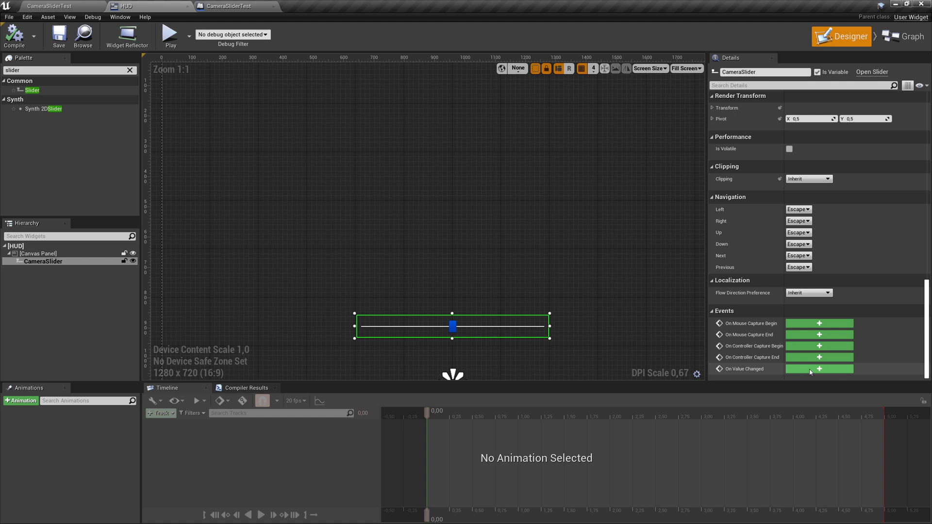
click(819, 369)
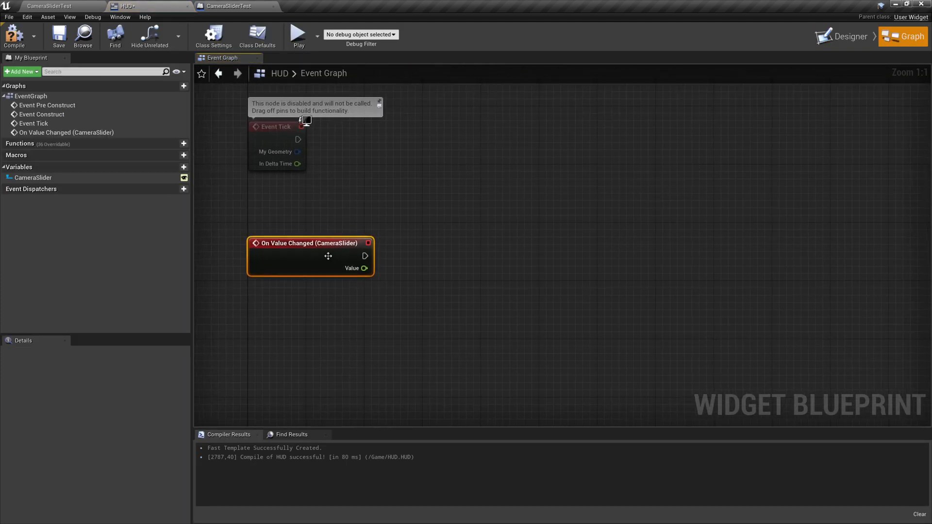
Wire a Print String node to the slider's On Value Changed event, then compile and save the HUD.
drag(365, 256, 485, 241)
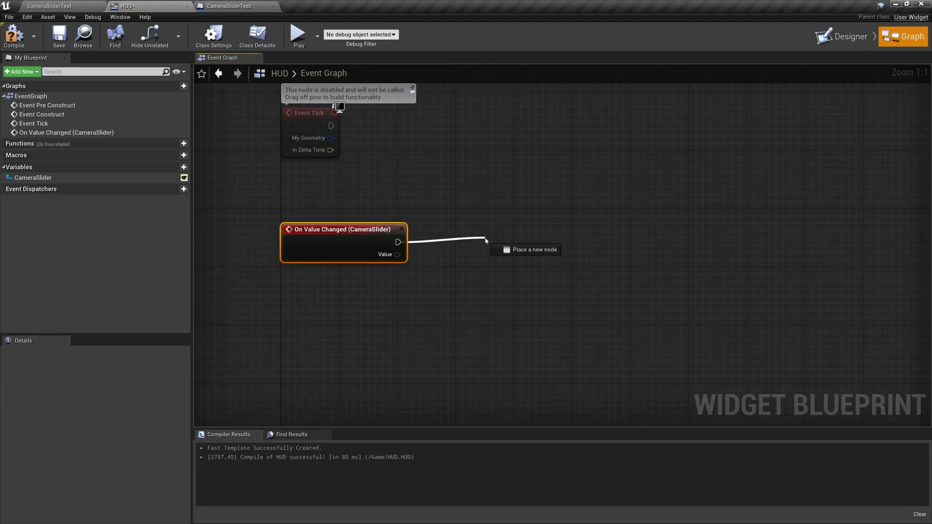
click(525, 249)
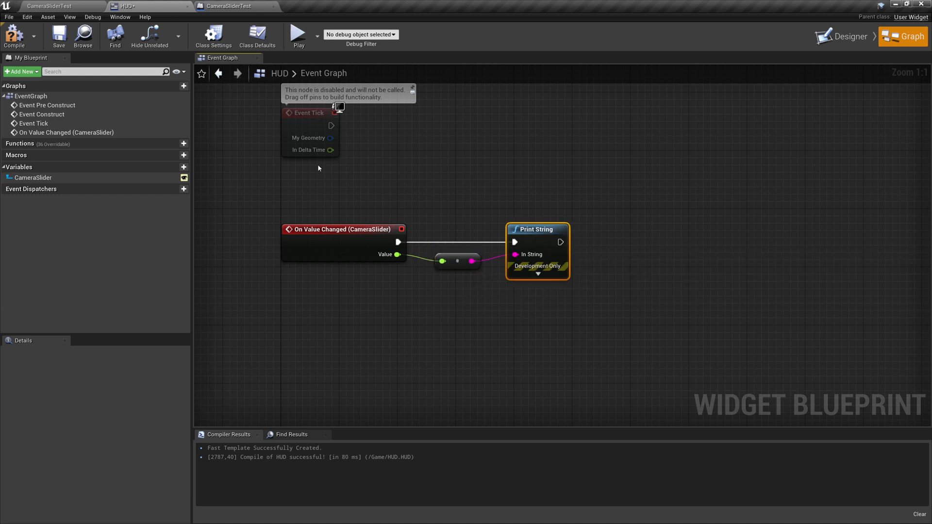
mouse_move(474, 243)
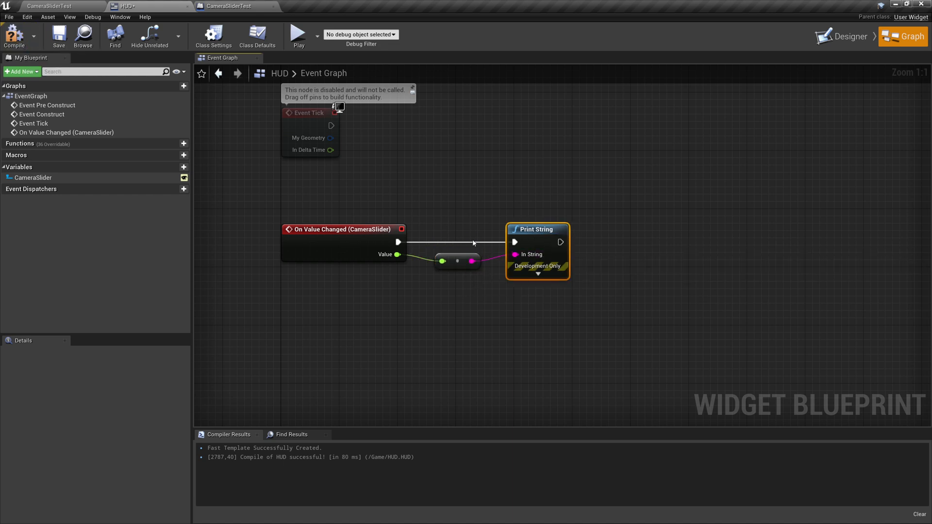
click(59, 36)
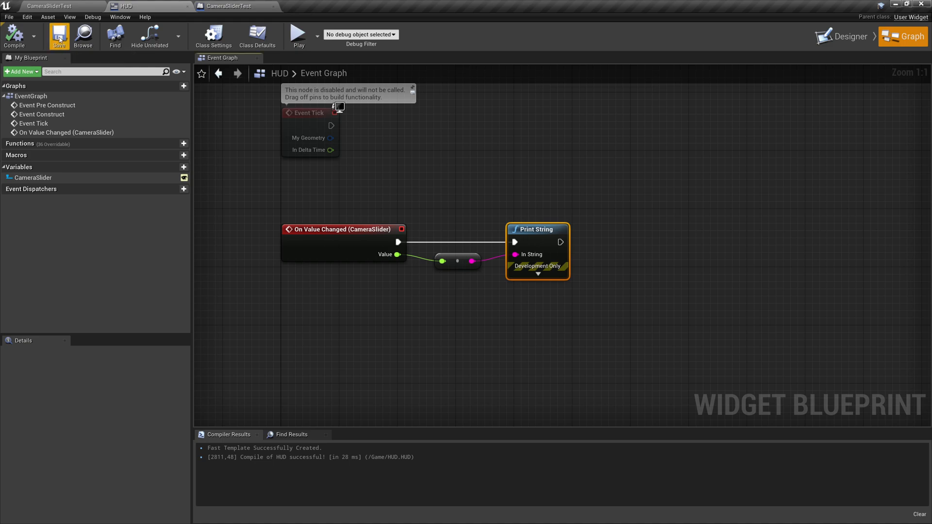
click(53, 6)
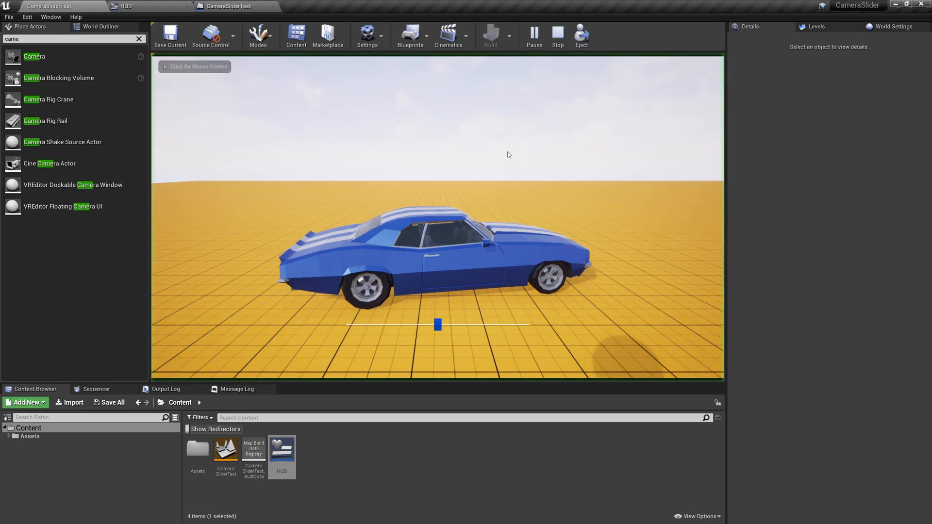
Drag the slider in play to print values from -1.0 to 1.0, stop play and return to the HUD graph.
drag(437, 325, 350, 325)
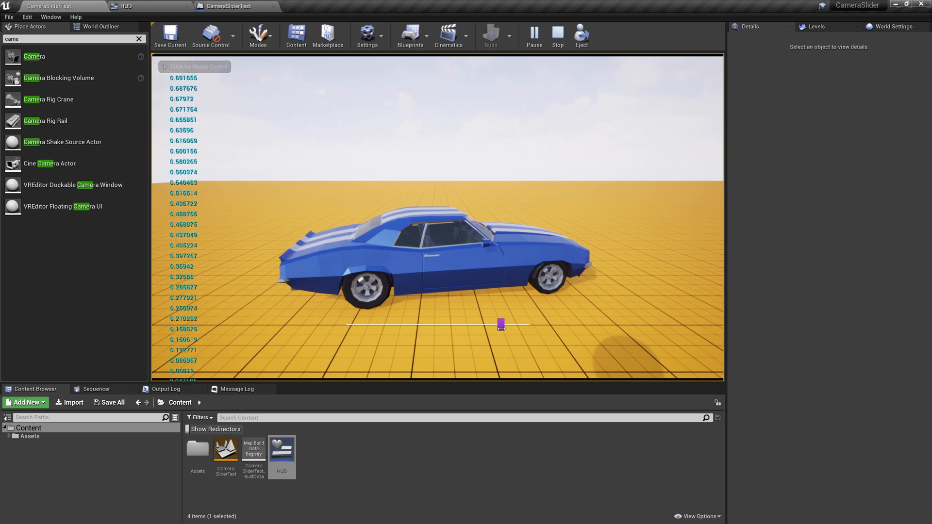
drag(501, 325, 381, 324)
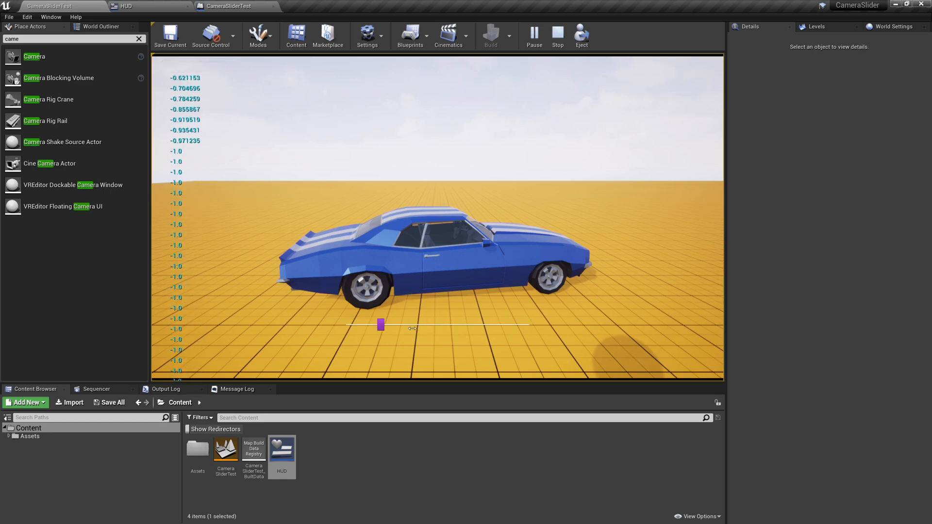
click(556, 35)
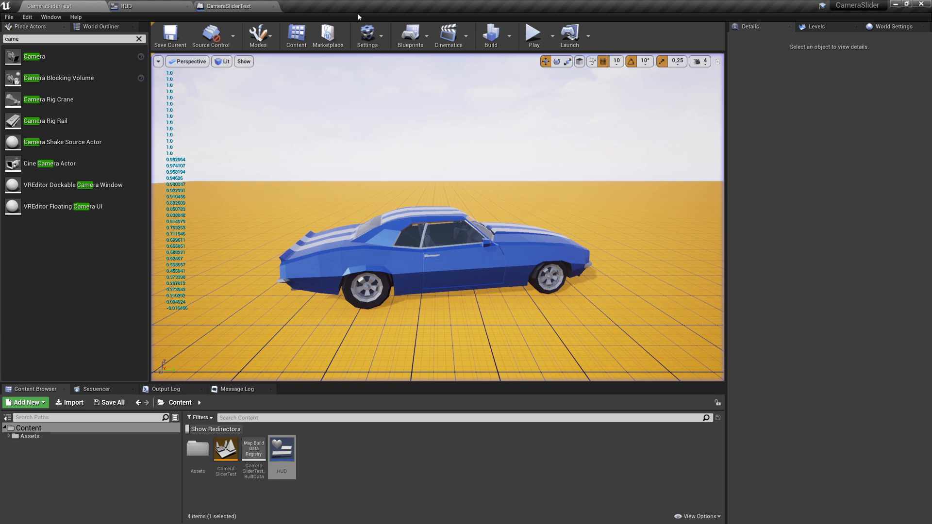
click(232, 6)
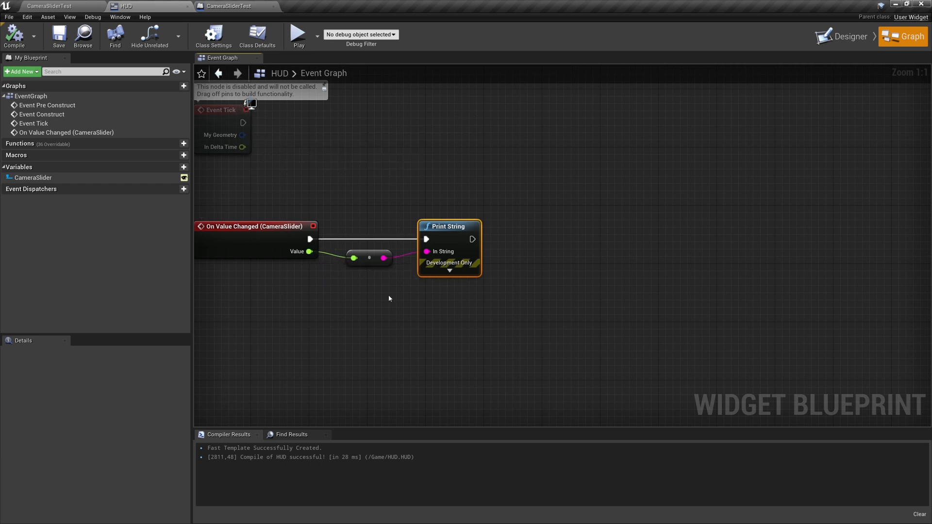
Delete the print nodes and create an OnCameraSliderChanged event dispatcher with a Float input.
drag(390, 298, 482, 304)
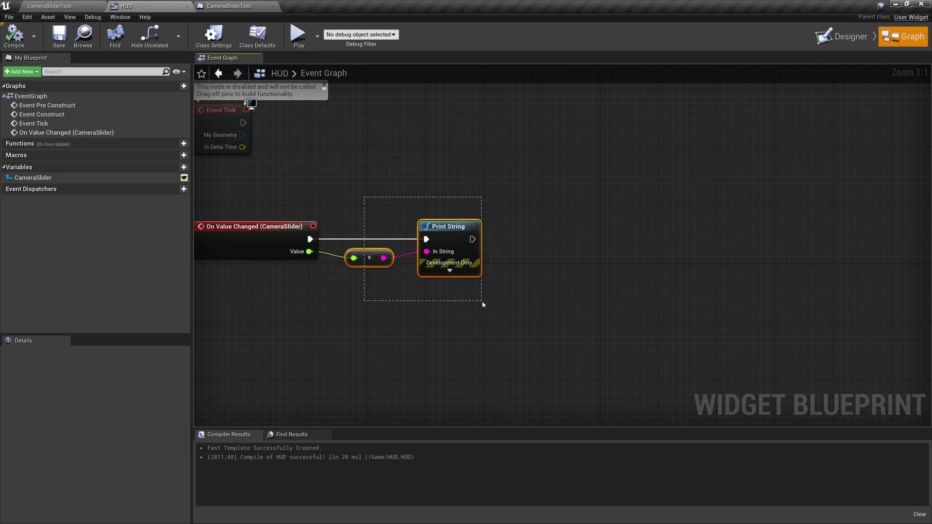
key(Delete)
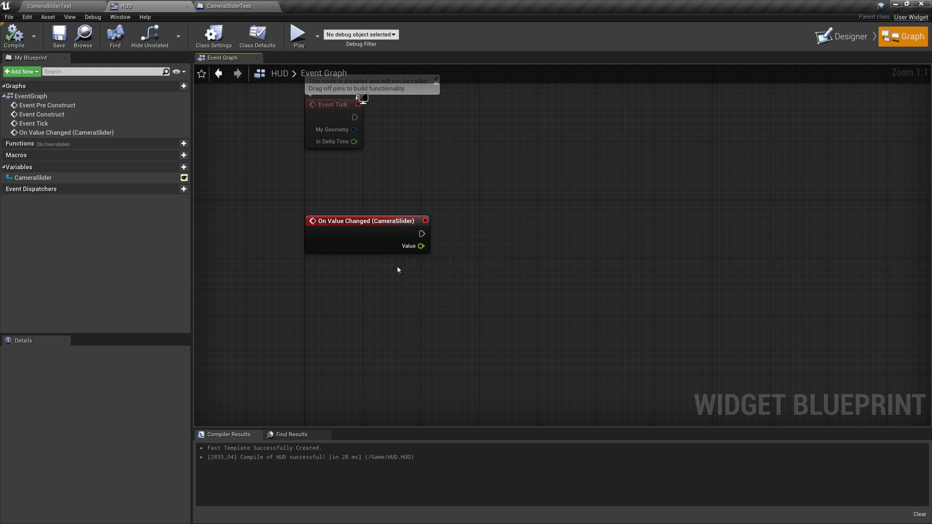
mouse_move(512, 270)
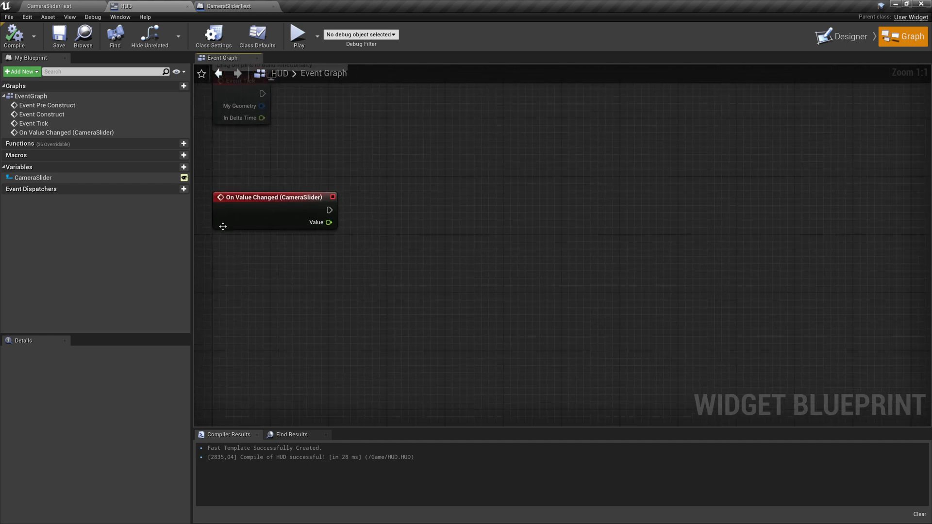
click(183, 188)
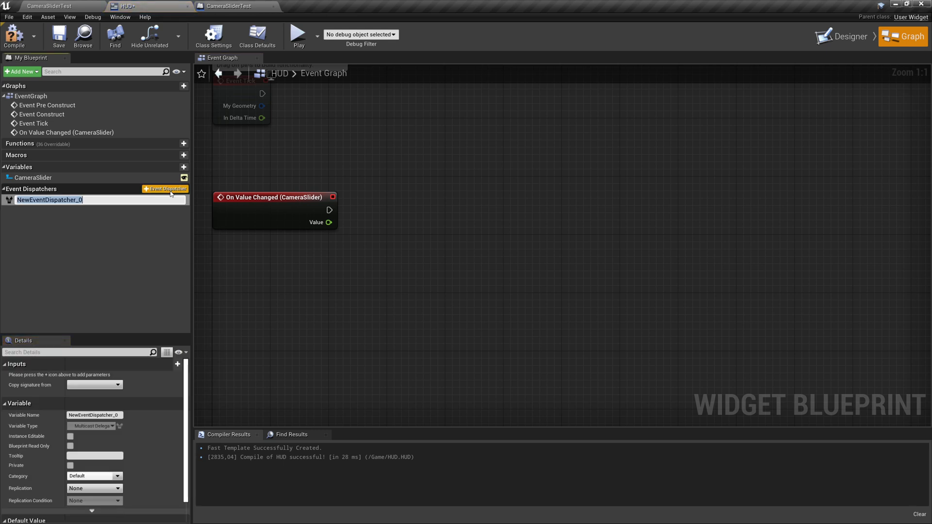
text(OnCameraSliderChanged)
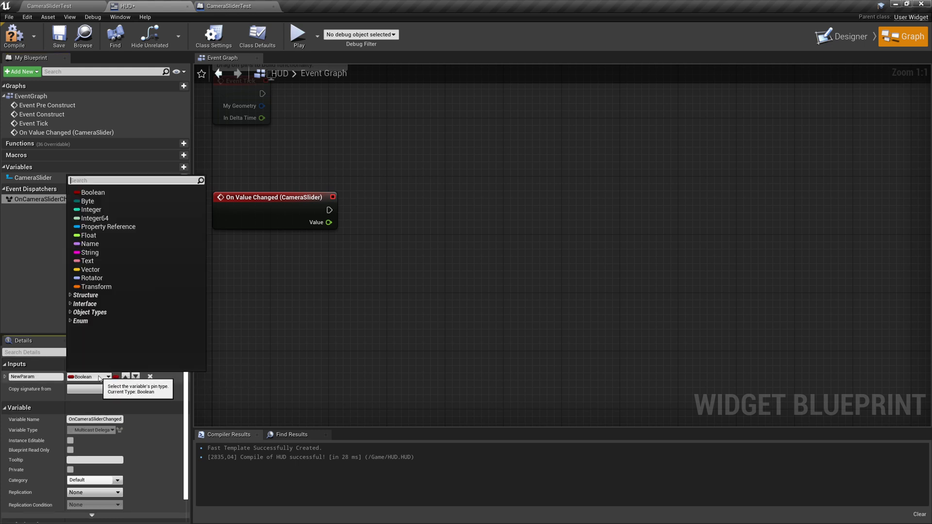
click(88, 235)
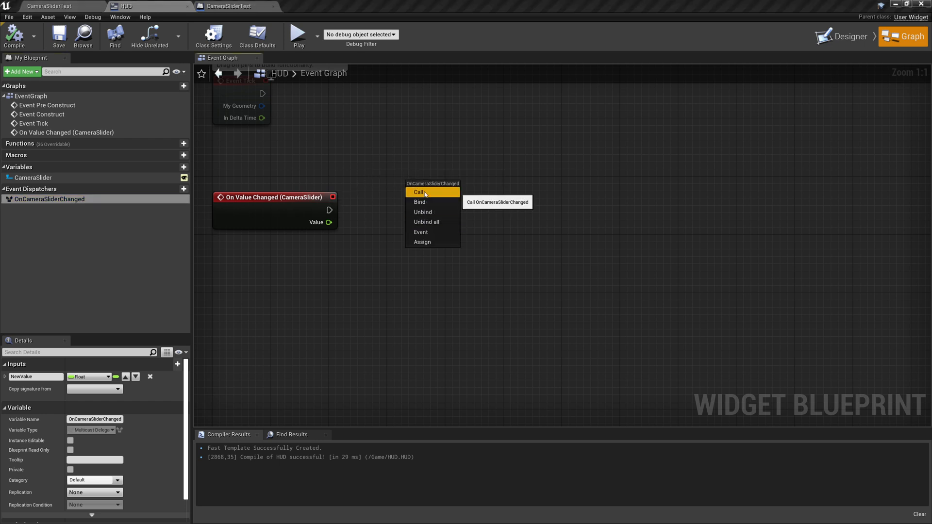
Call OnCameraSliderChanged from the slider event, passing the slider value.
click(419, 192)
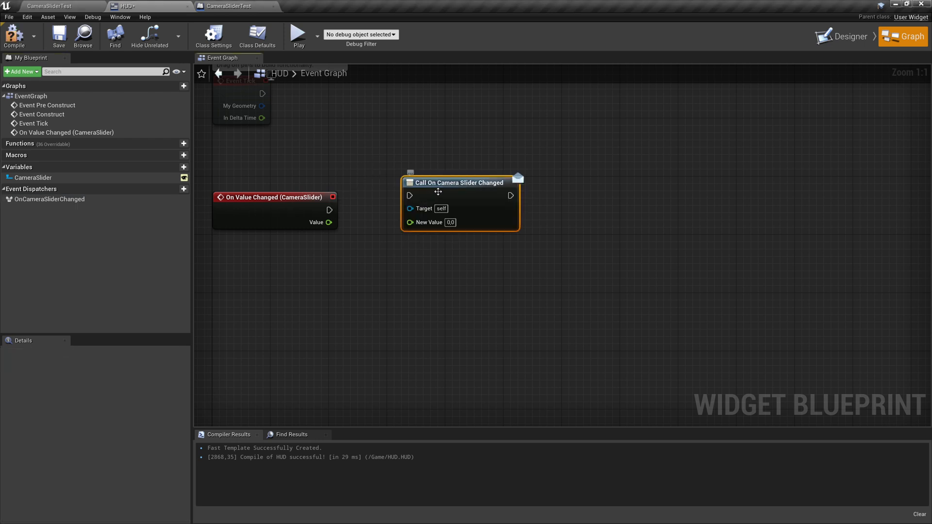
drag(461, 182, 445, 204)
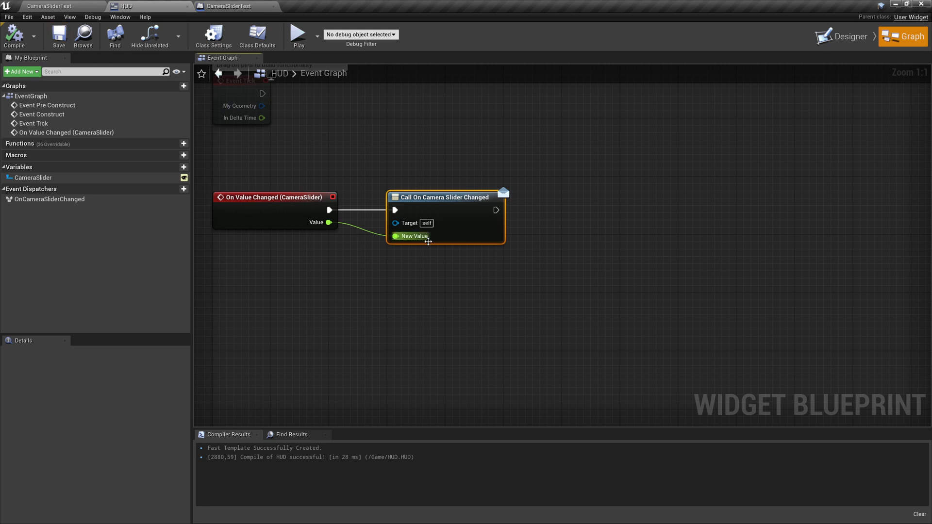
click(224, 6)
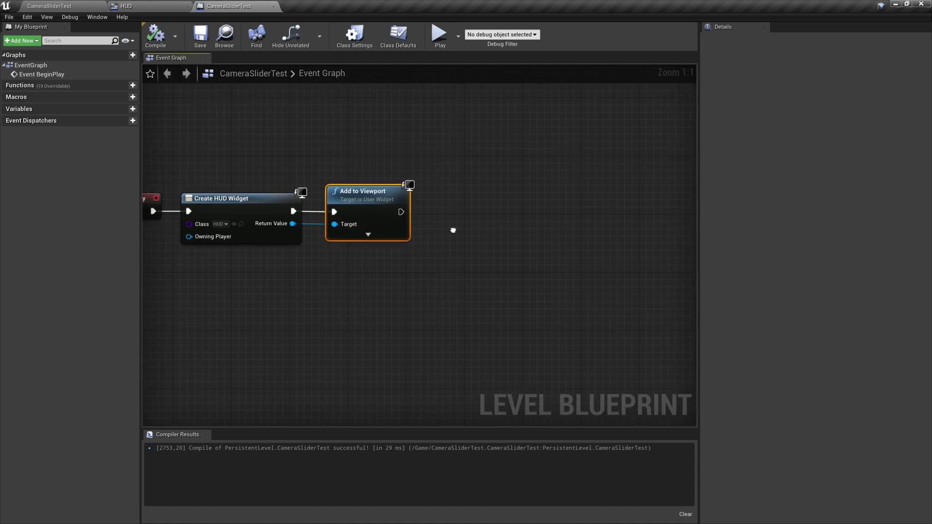
mouse_move(292, 224)
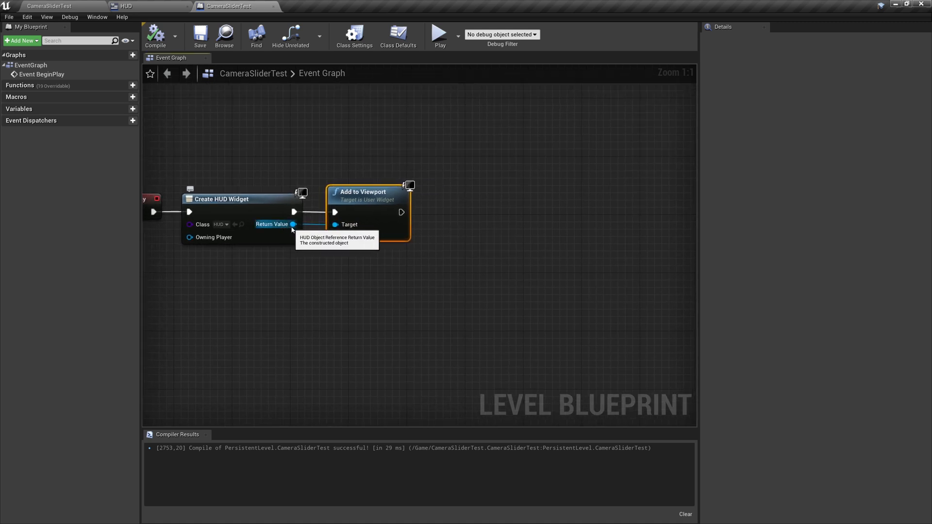
mouse_move(296, 230)
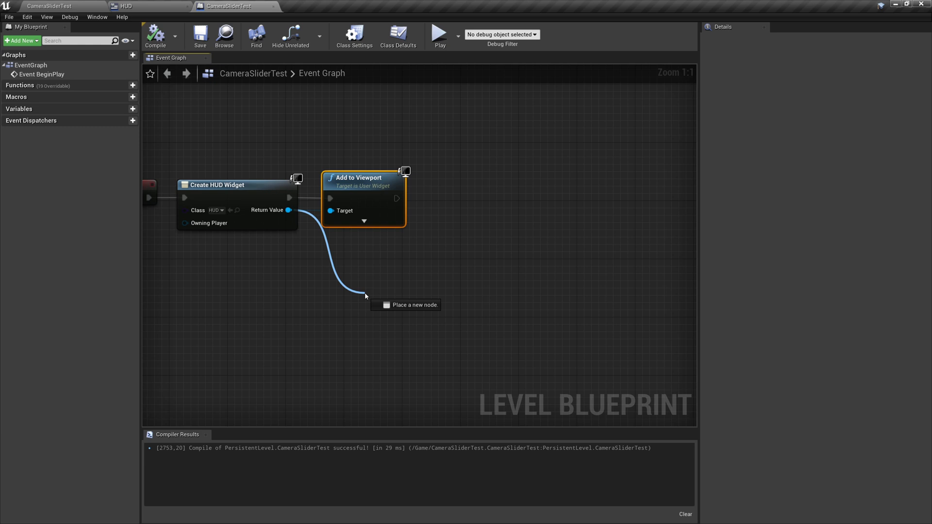
Bind a custom OnCameraSliderChanged event to the HUD dispatcher after Add to Viewport.
click(366, 297)
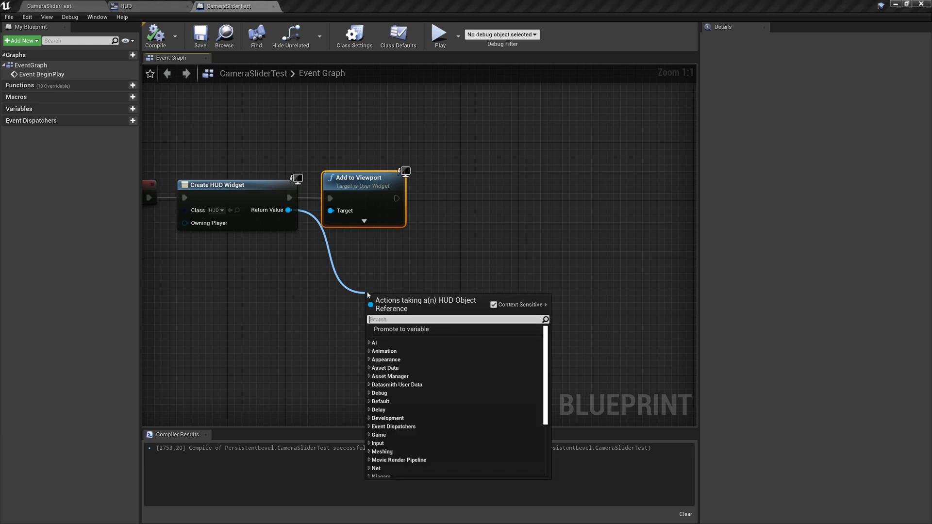
text(assi)
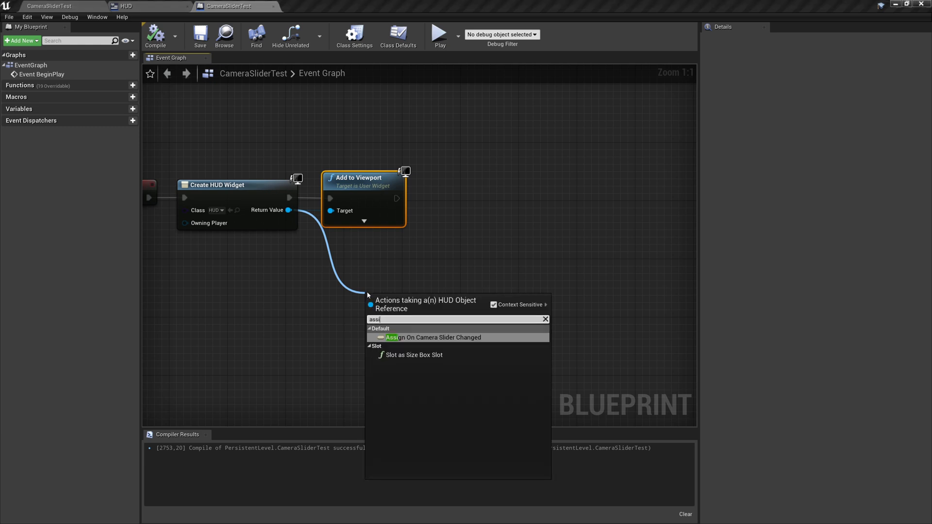
click(435, 337)
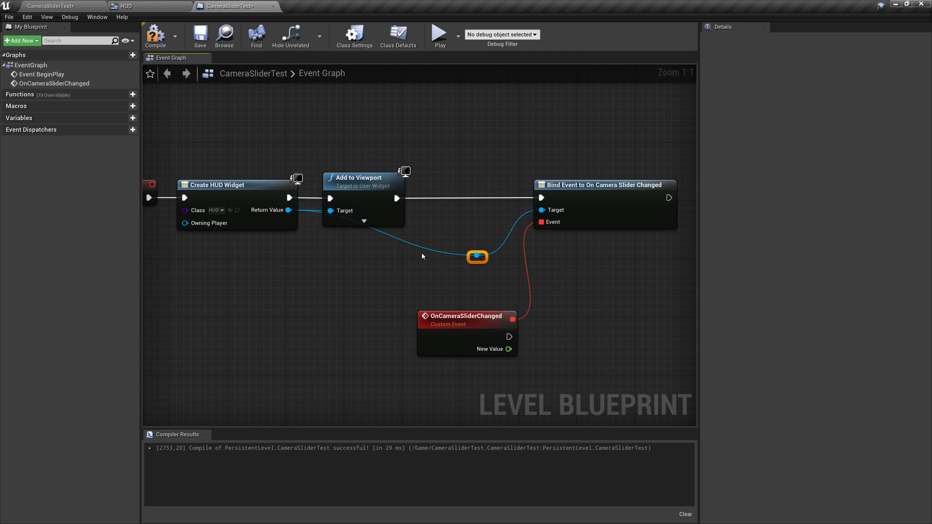
drag(477, 257, 317, 264)
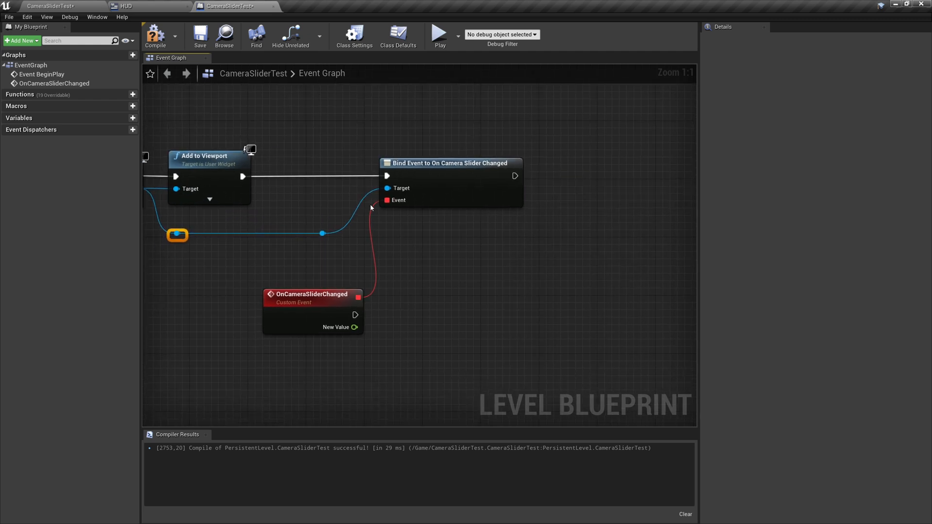
click(450, 163)
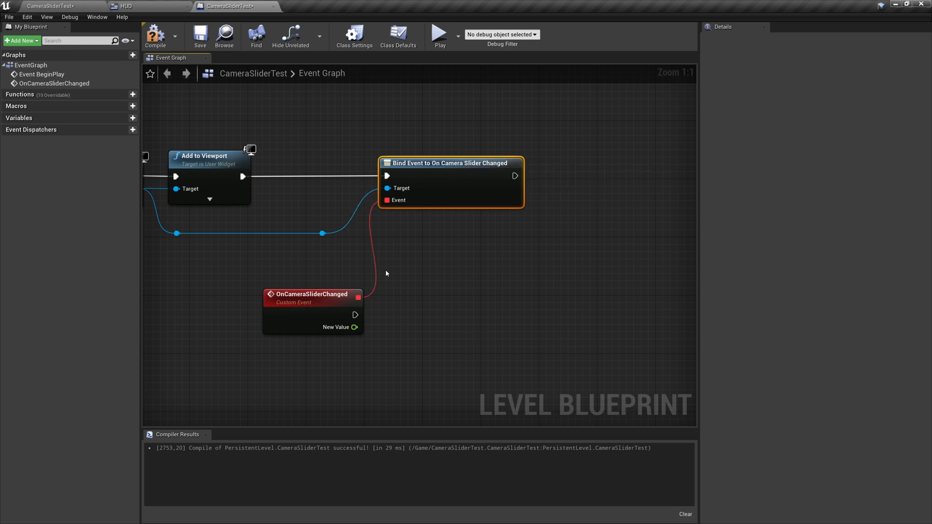
drag(355, 315, 398, 316)
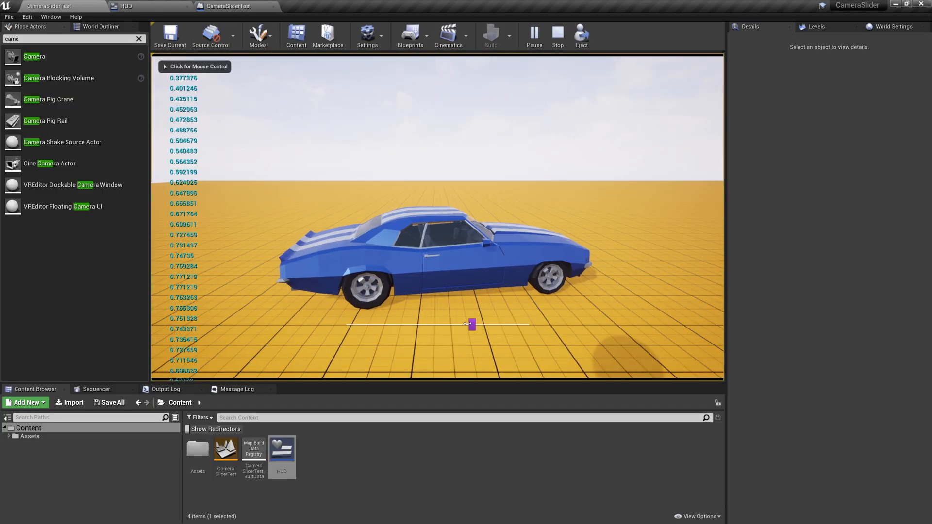
drag(471, 324, 397, 324)
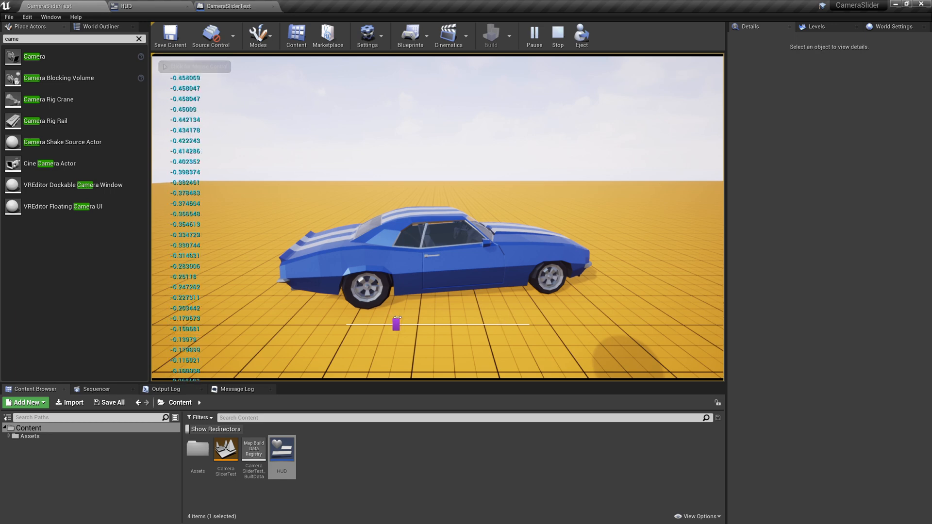
click(226, 6)
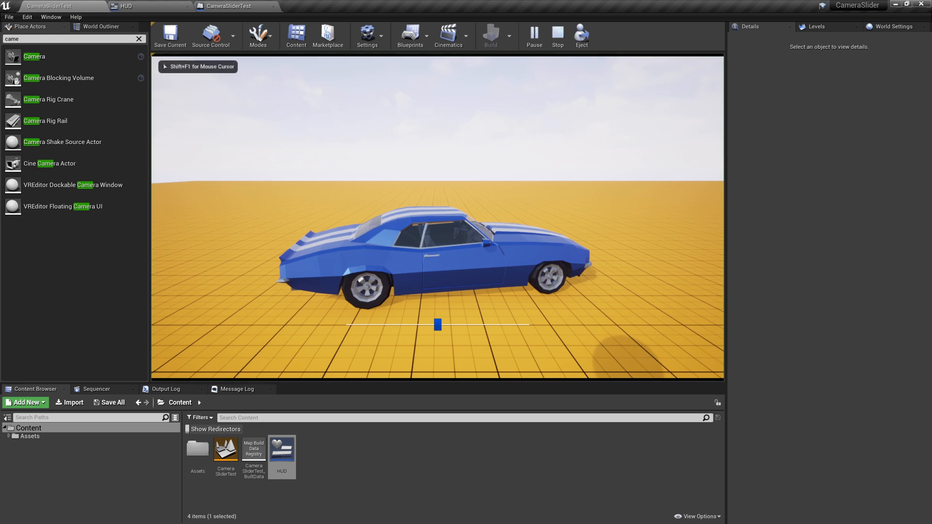
click(557, 36)
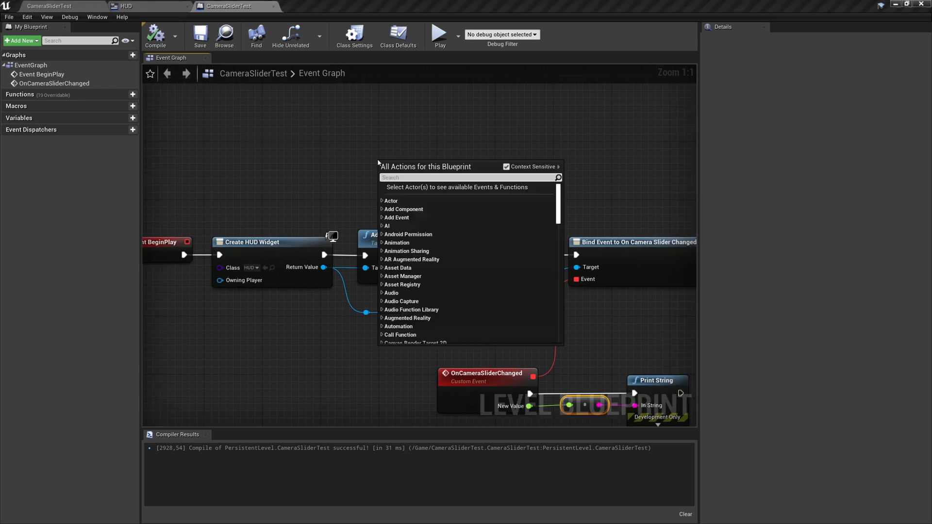
Add Get Player Controller feeding a Set Show Mouse Cursor node to the level blueprint.
text(pla)
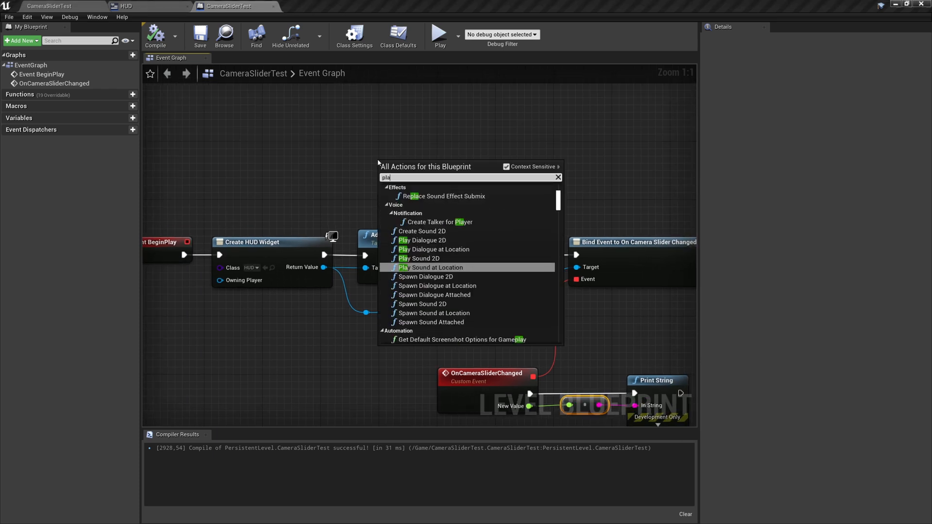
text(playercon)
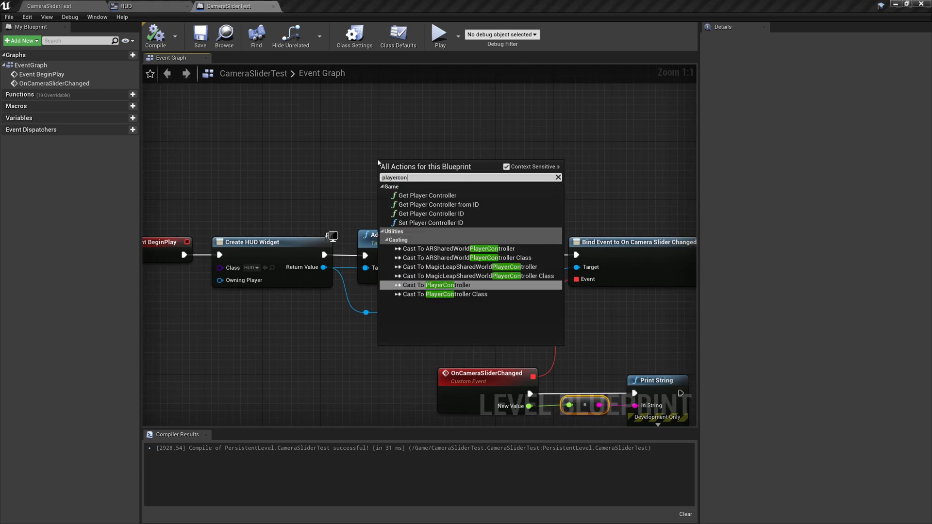
mouse_move(427, 195)
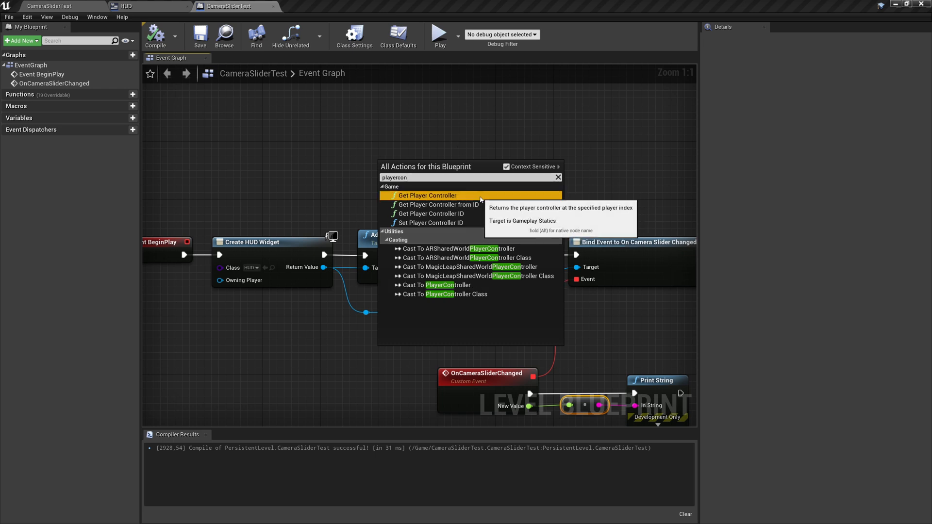
click(427, 196)
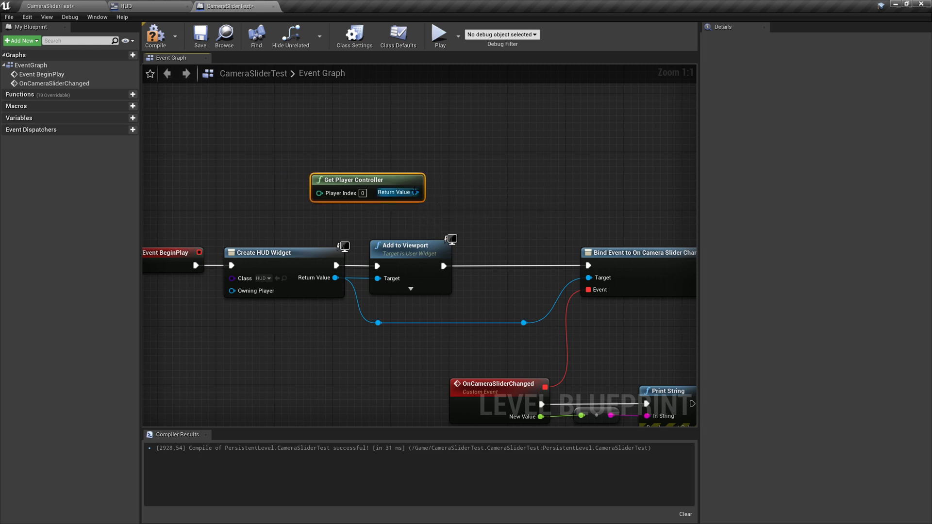
drag(414, 192, 470, 194)
text(mouse)
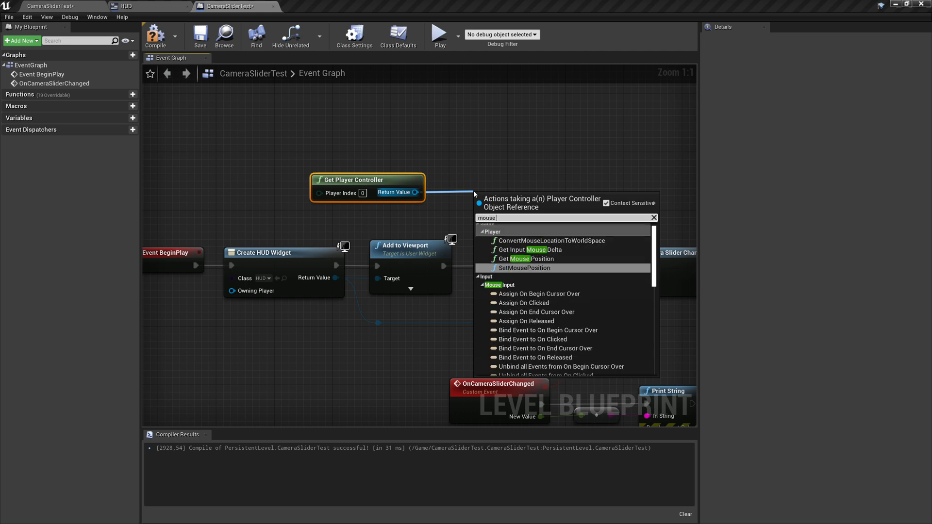
scroll(down, 3)
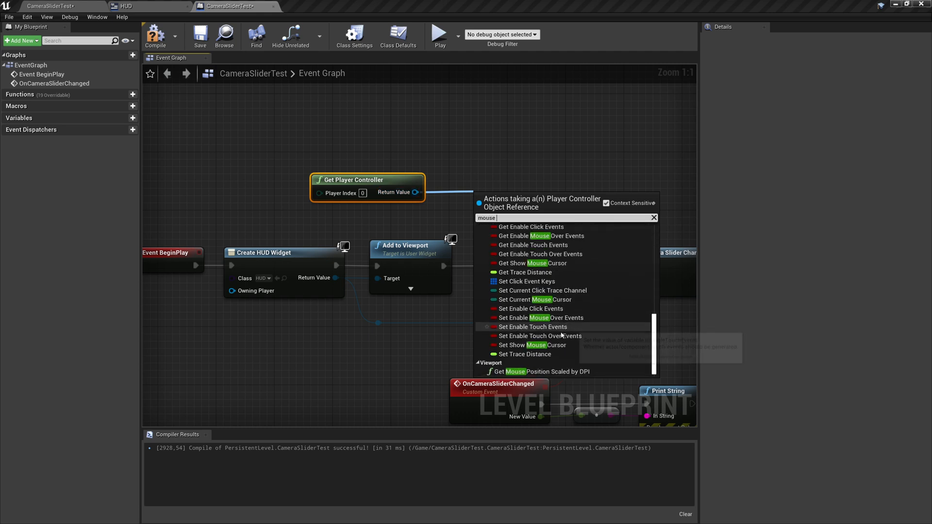
mouse_move(542, 345)
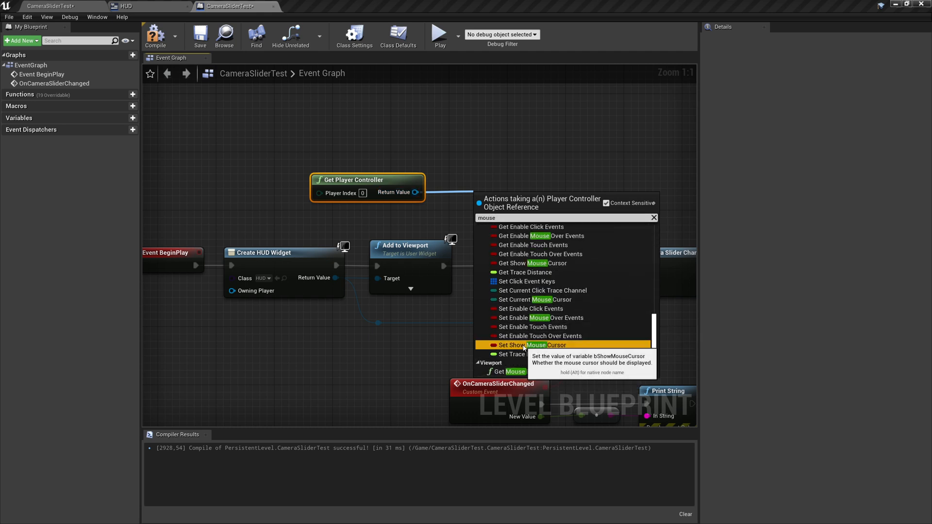
click(530, 346)
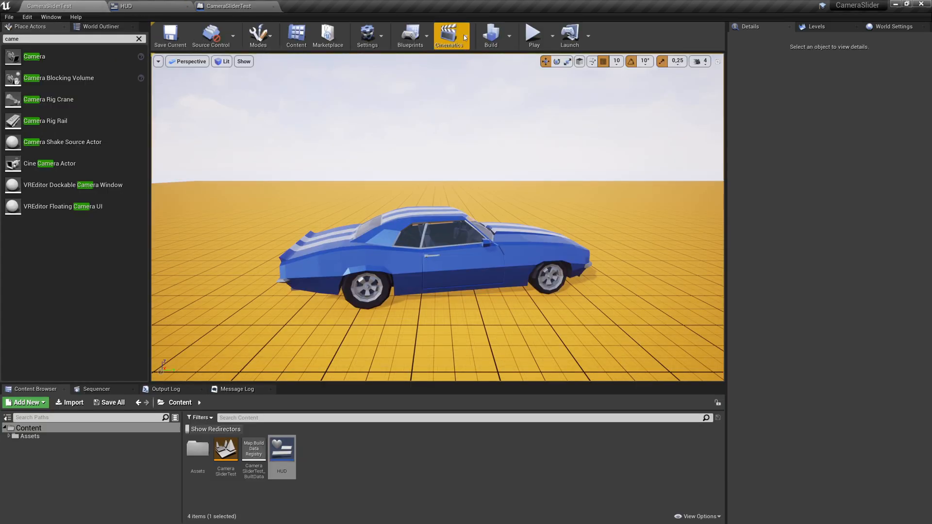
Delete the debug Print String from the slider event, save the level blueprint and return to the level editor.
click(533, 36)
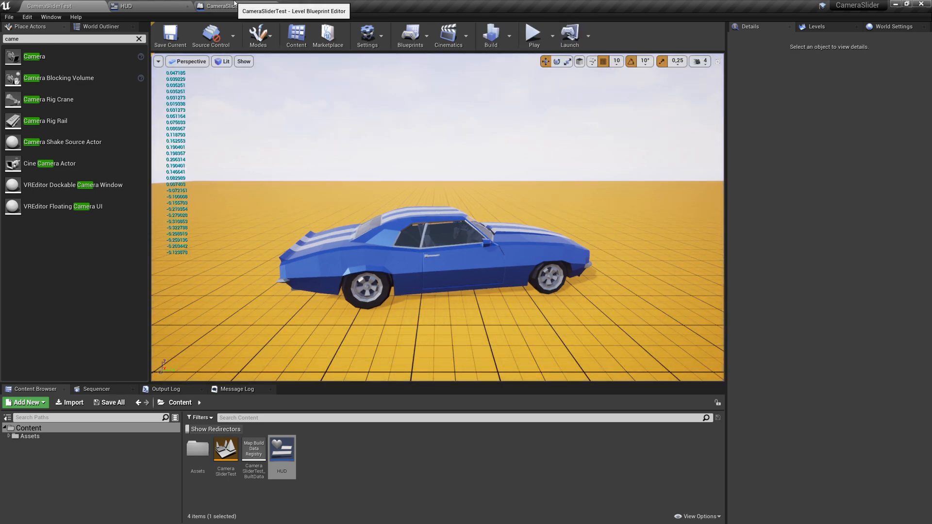
click(223, 6)
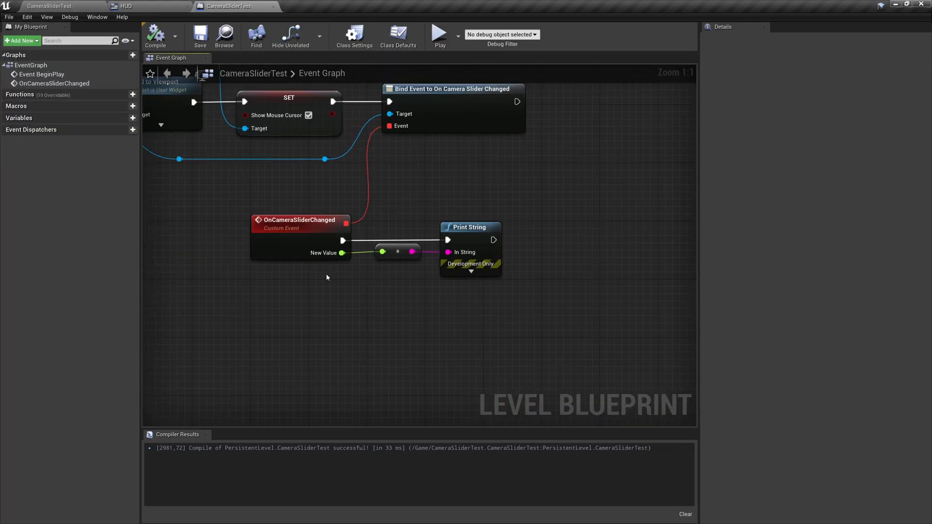
mouse_move(342, 252)
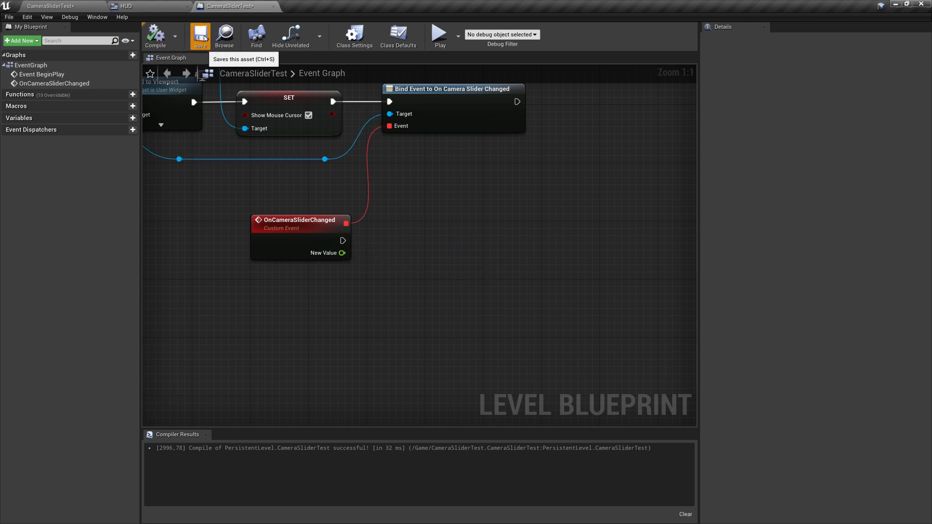
click(199, 35)
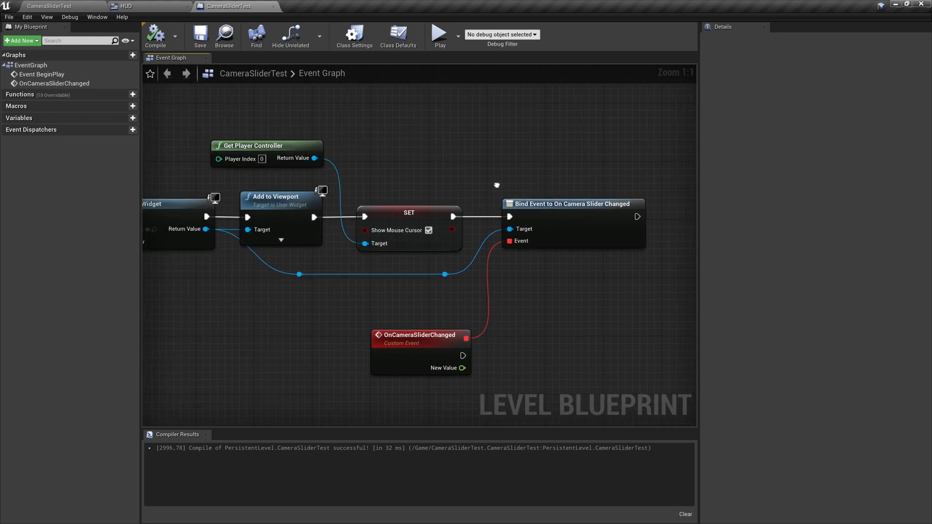
click(48, 6)
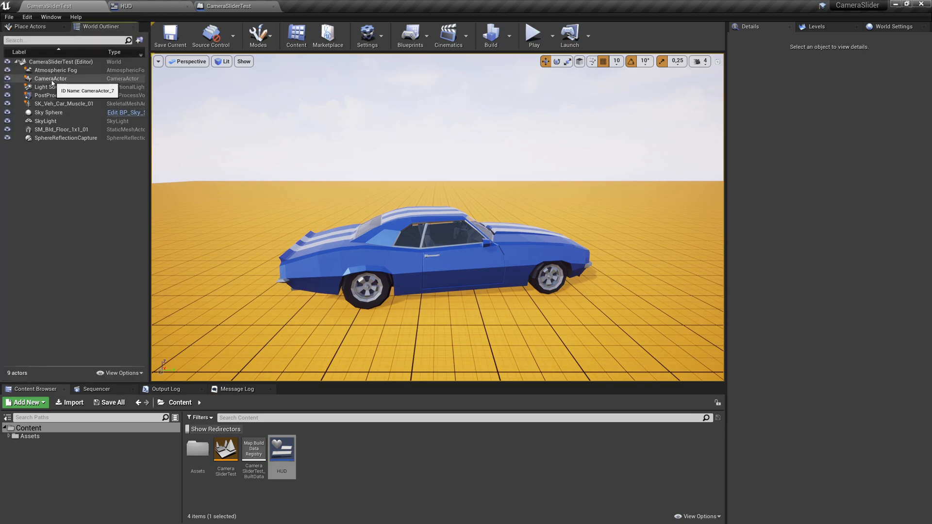
Store the CameraActor's Get Actor Location in a new InitialCameraLocation variable at BeginPlay and compile.
click(50, 78)
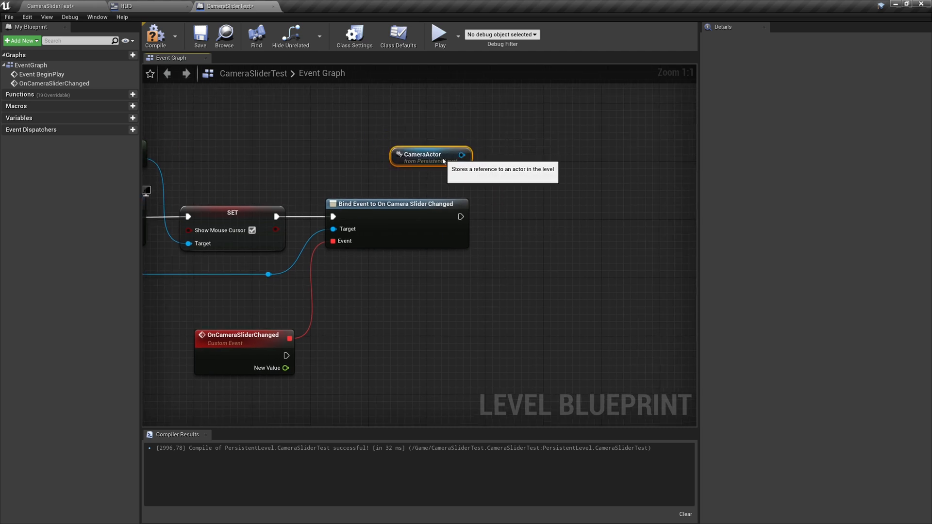
drag(431, 157, 424, 133)
text(get actor)
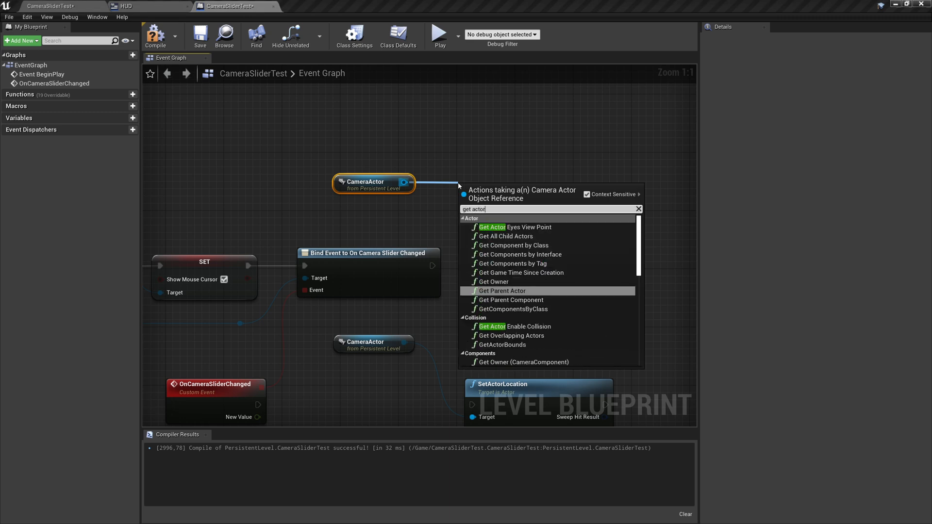
click(501, 188)
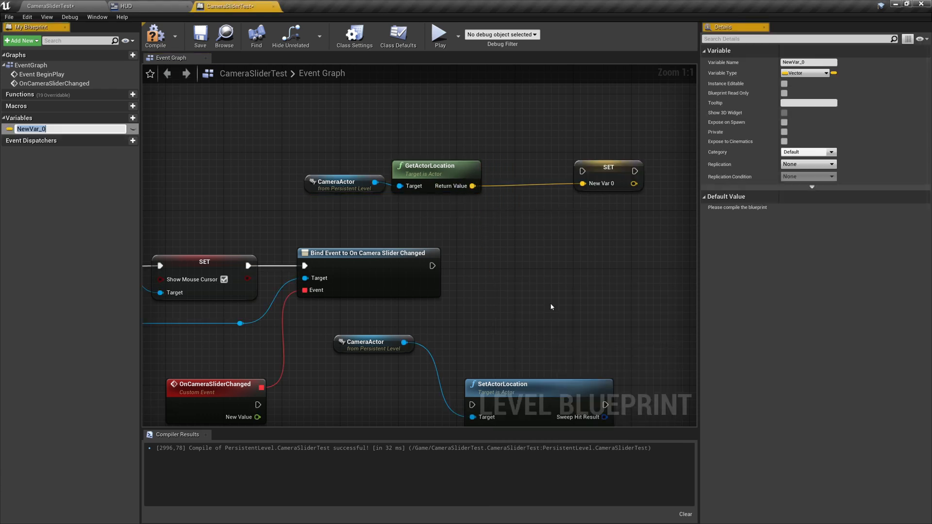
mouse_move(583, 183)
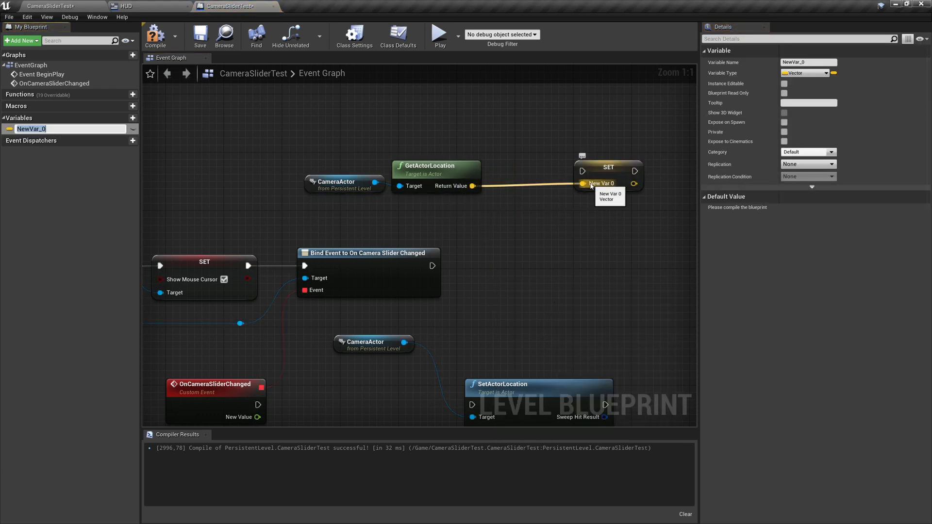
text(InitialCameraLocation)
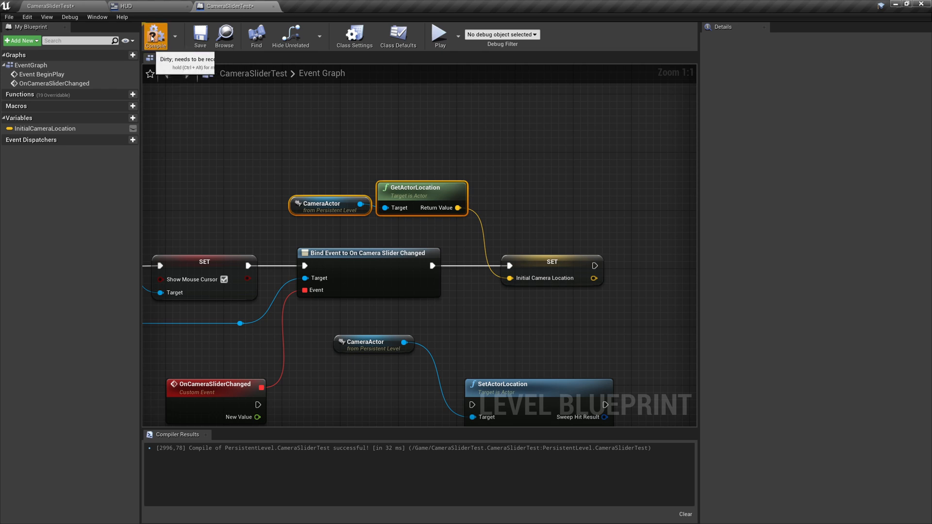
click(155, 36)
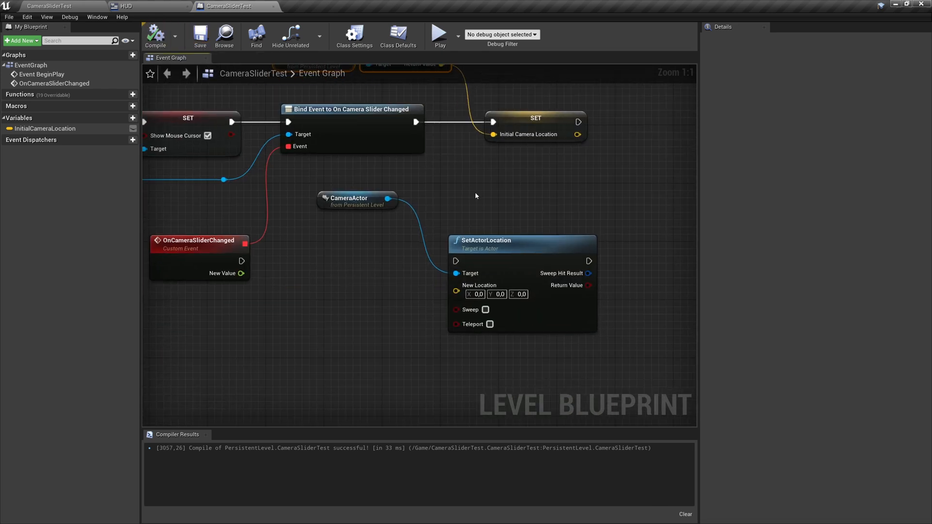
click(45, 129)
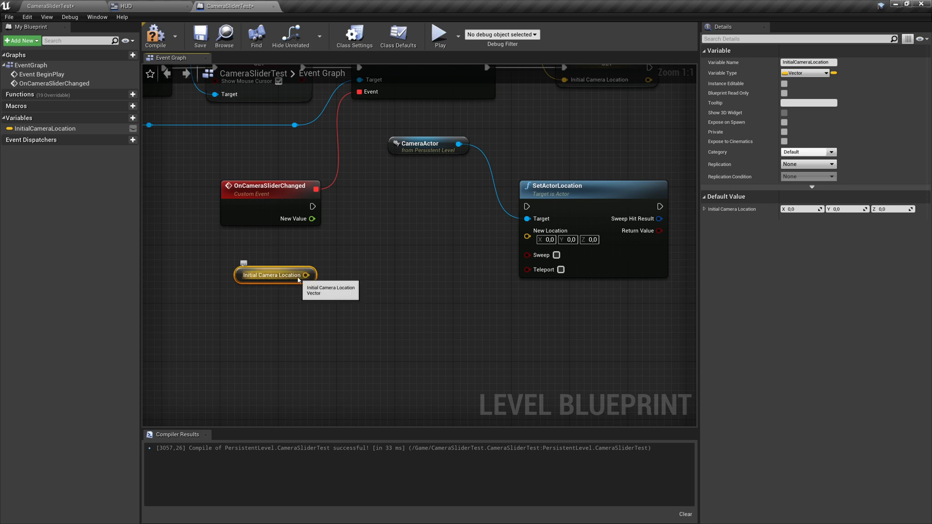
mouse_move(298, 219)
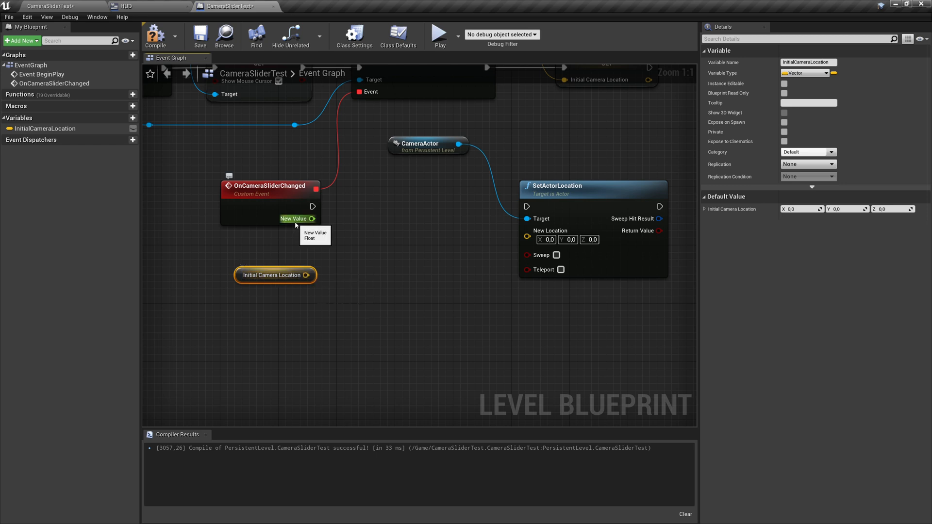
Feed InitialCameraLocation into a Vector + Vector node on the slider event.
drag(275, 275, 333, 238)
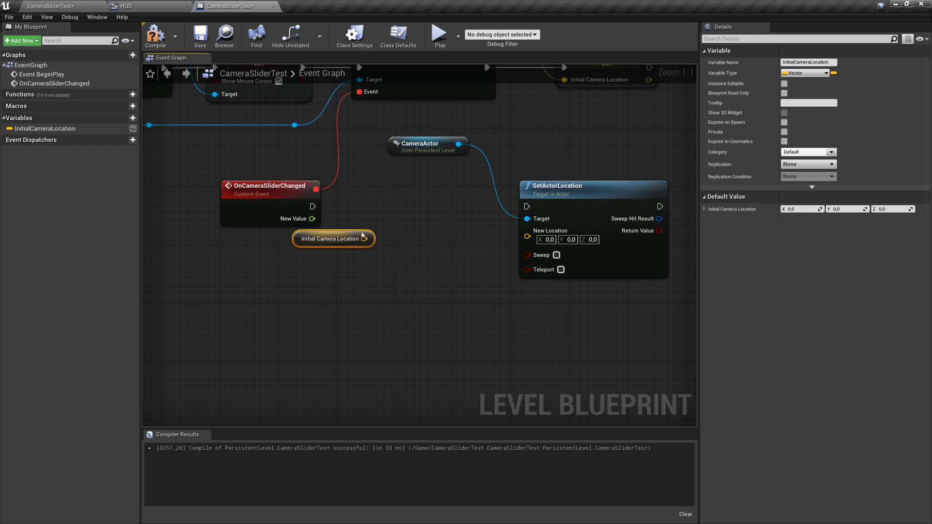
drag(364, 239, 423, 255)
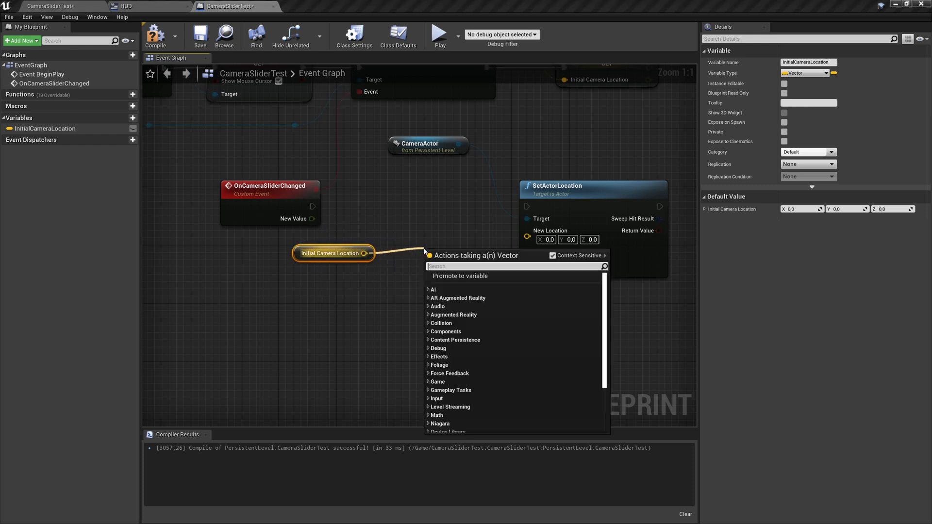
text(+v)
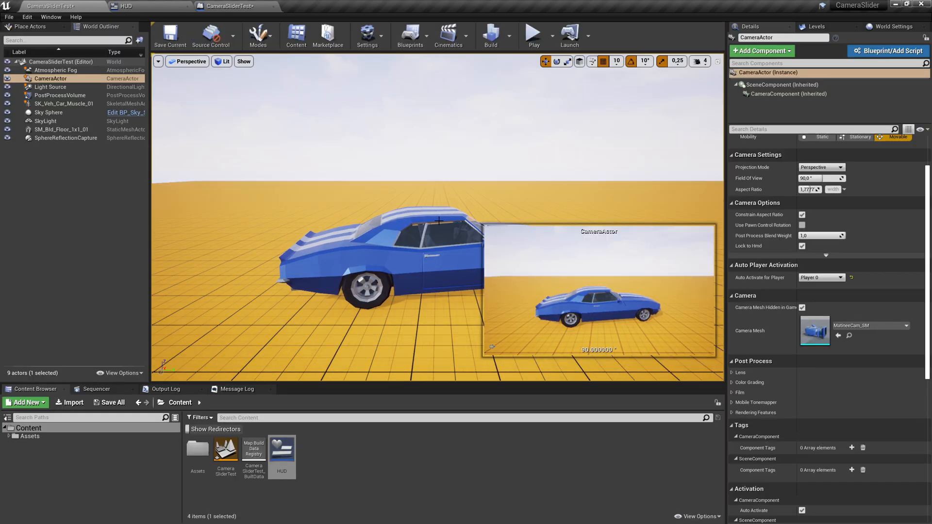
click(47, 112)
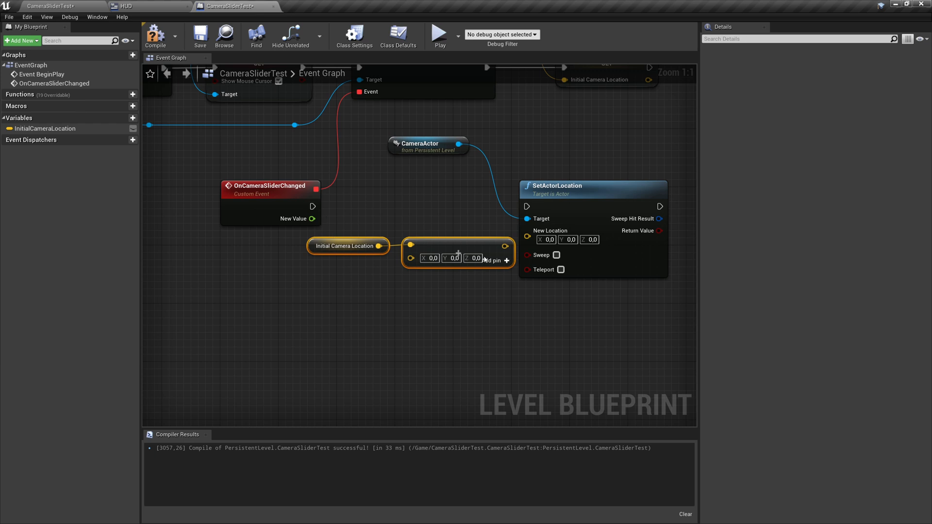
Split the second vector pin and drive its Y with the slider value multiplied by 200 into SetActorLocation.
right_click(456, 256)
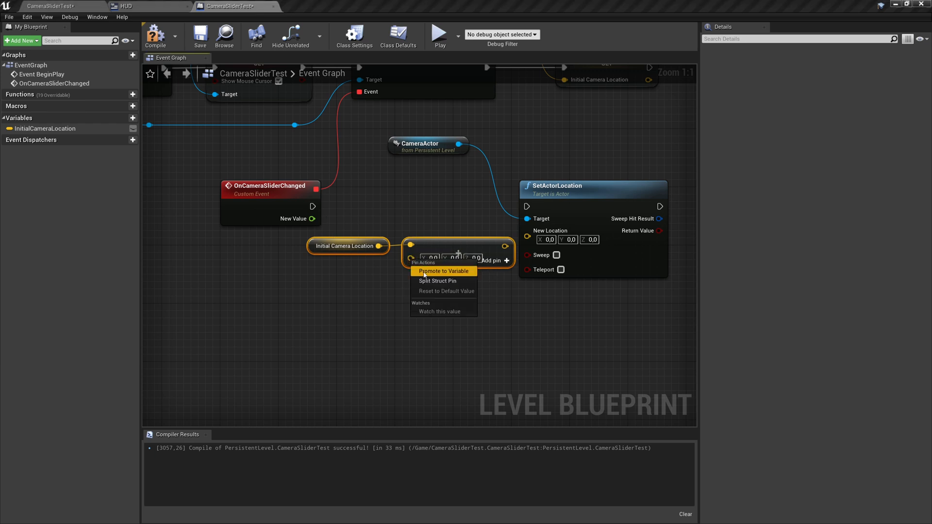
click(438, 281)
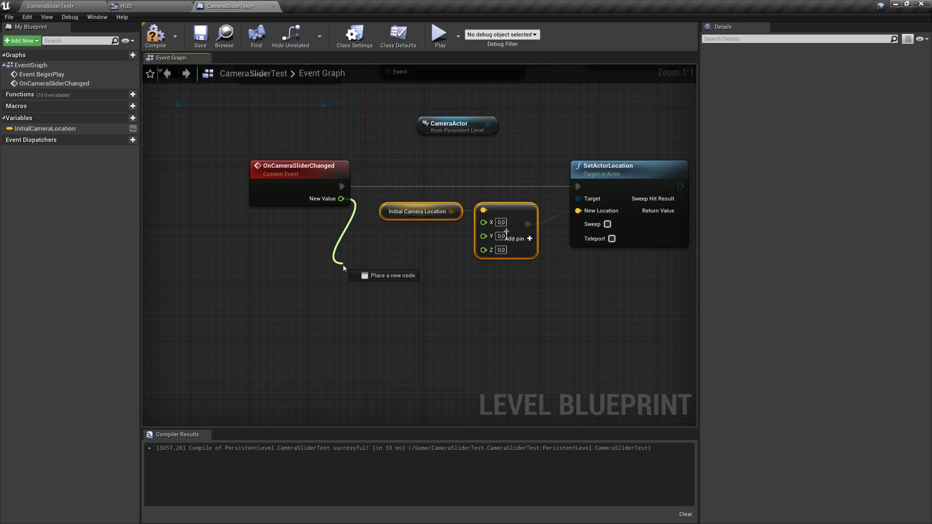
click(344, 268)
text(200)
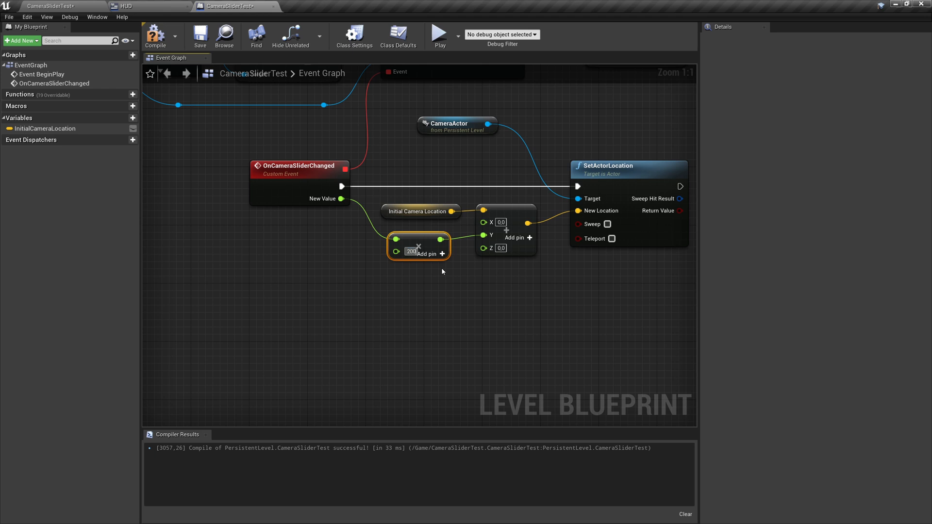
click(199, 35)
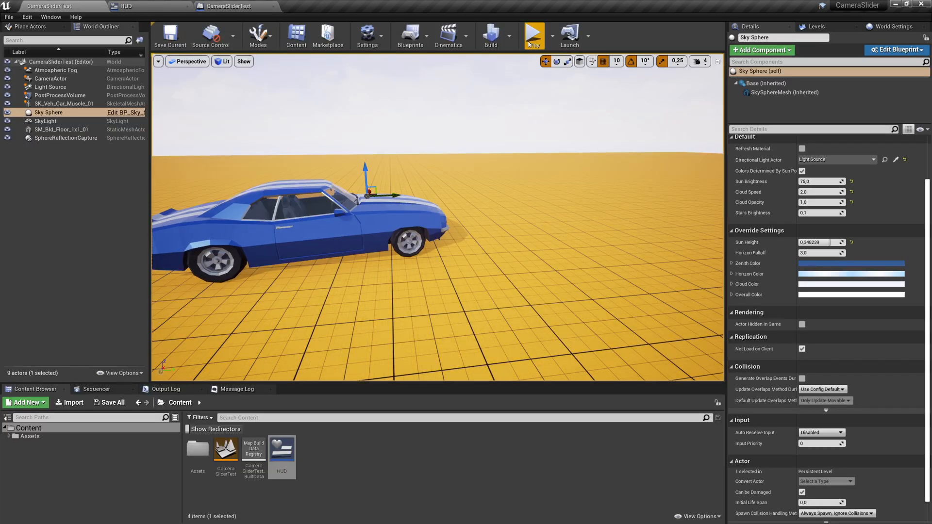
click(533, 35)
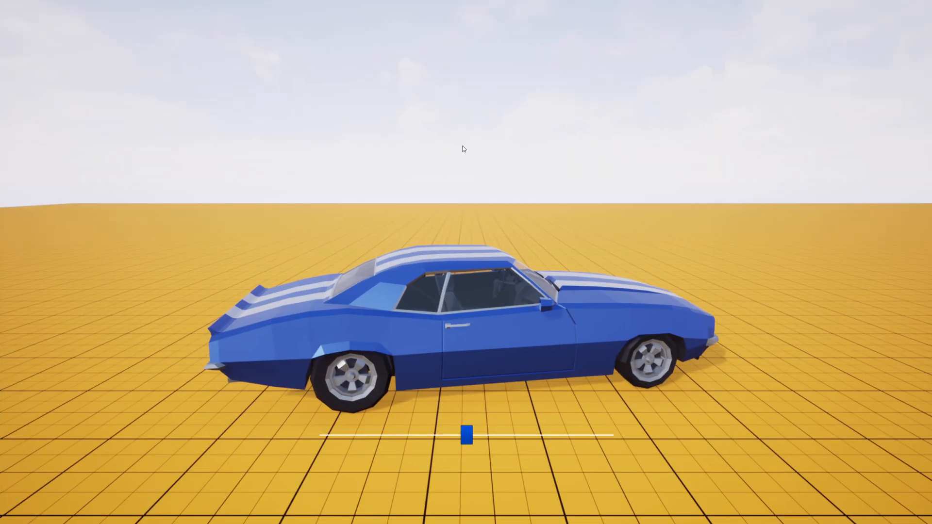
drag(466, 436, 332, 436)
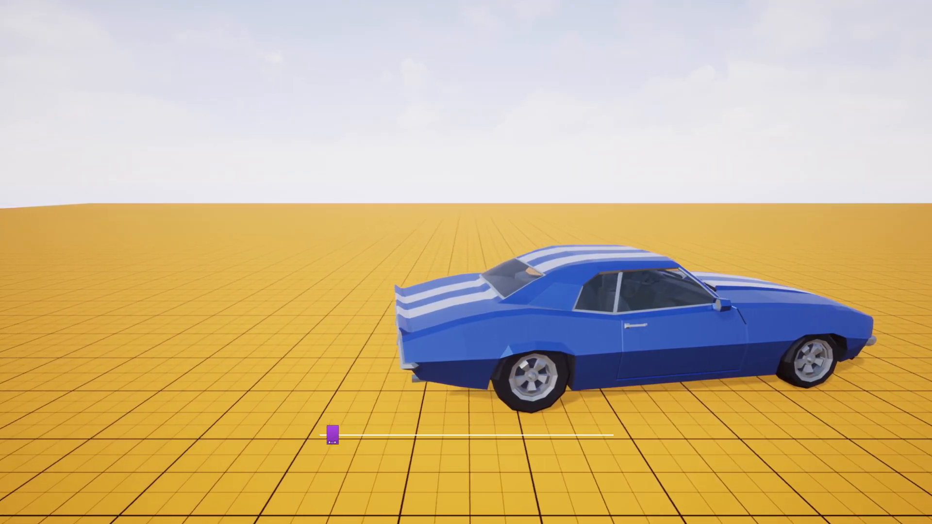
drag(332, 436, 449, 436)
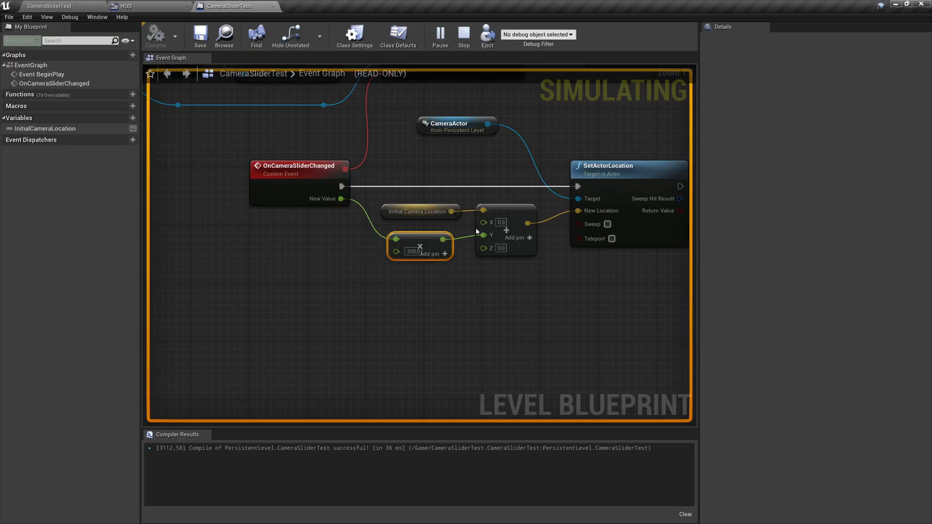
click(463, 35)
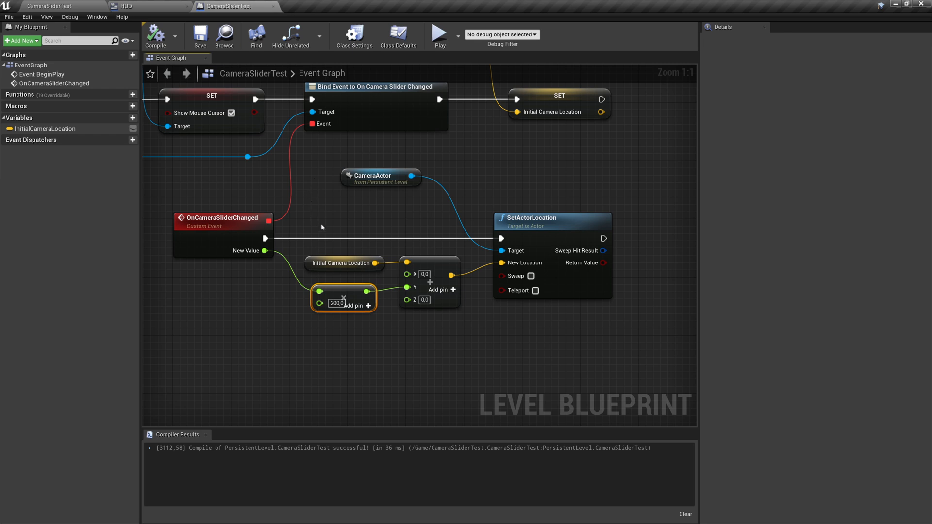
mouse_move(355, 243)
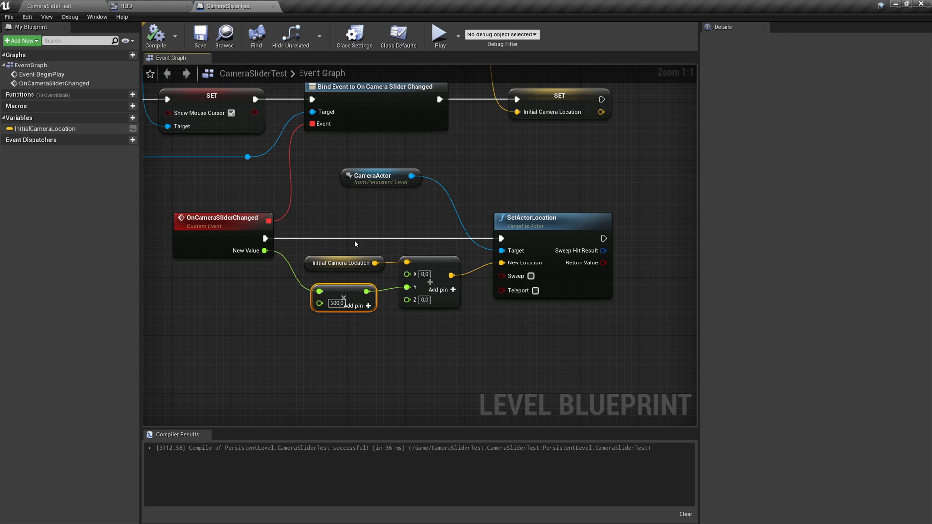
mouse_move(368, 198)
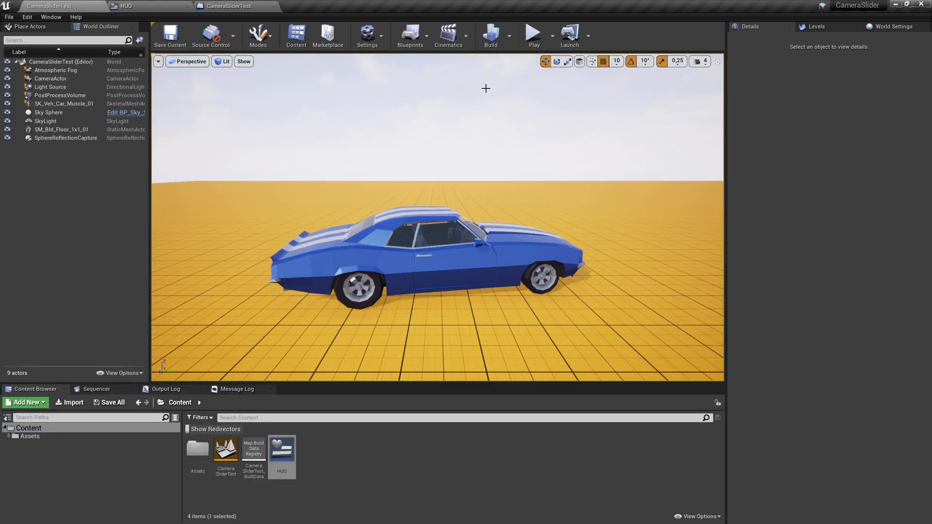
Play the level briefly, then open the HUD widget's Designer layout with CameraSlider's properties.
click(533, 34)
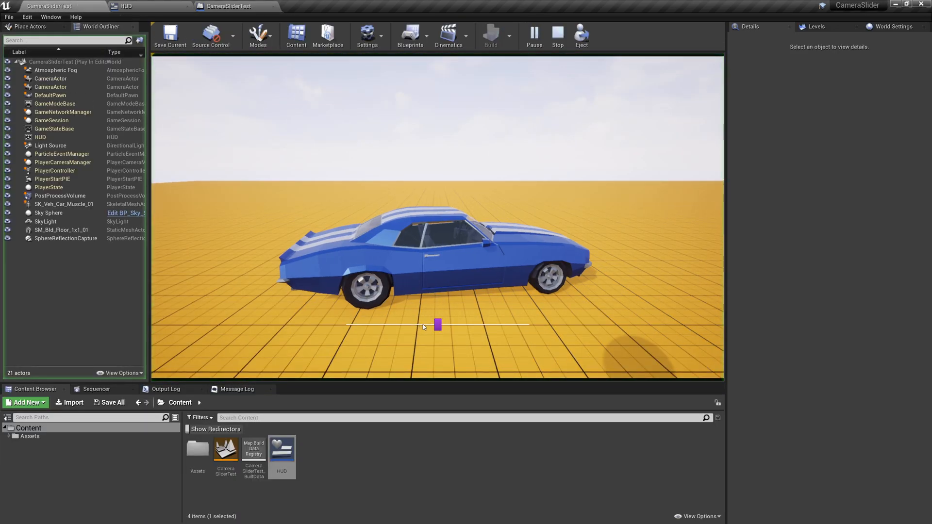
click(557, 35)
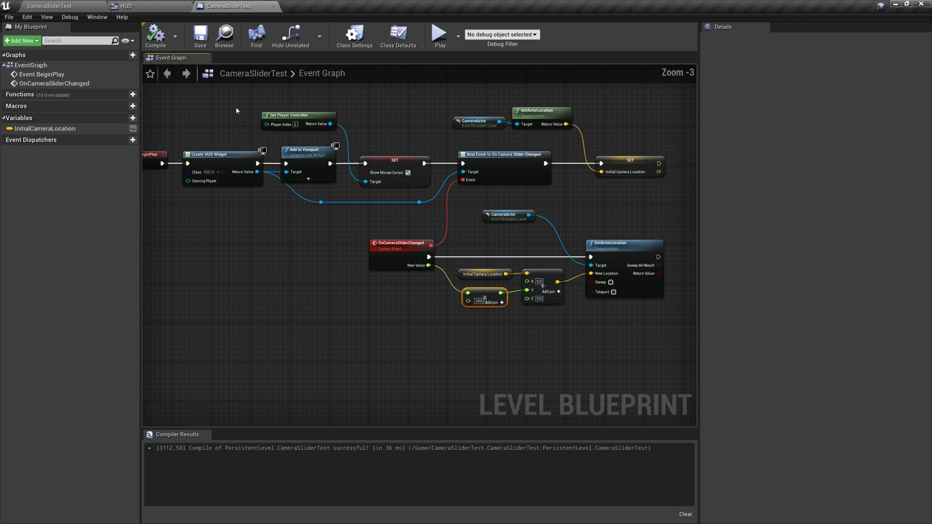
click(127, 6)
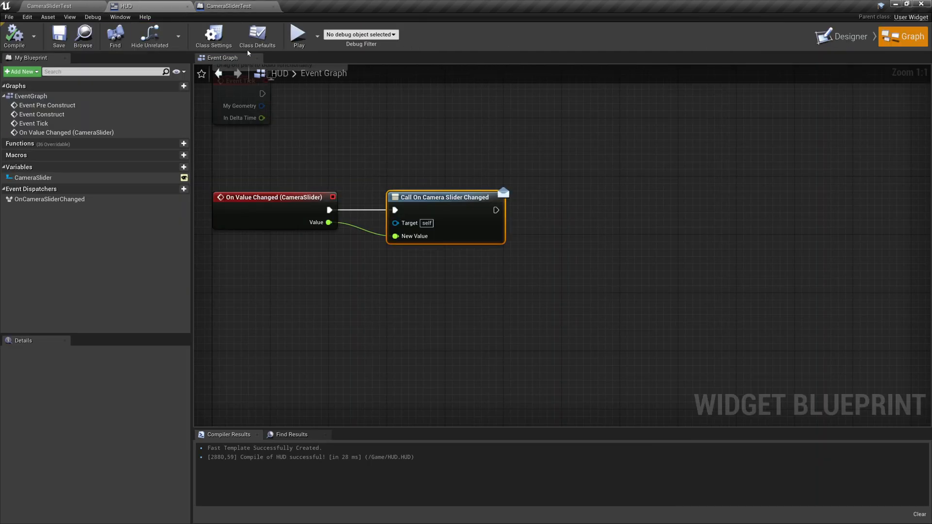
click(847, 37)
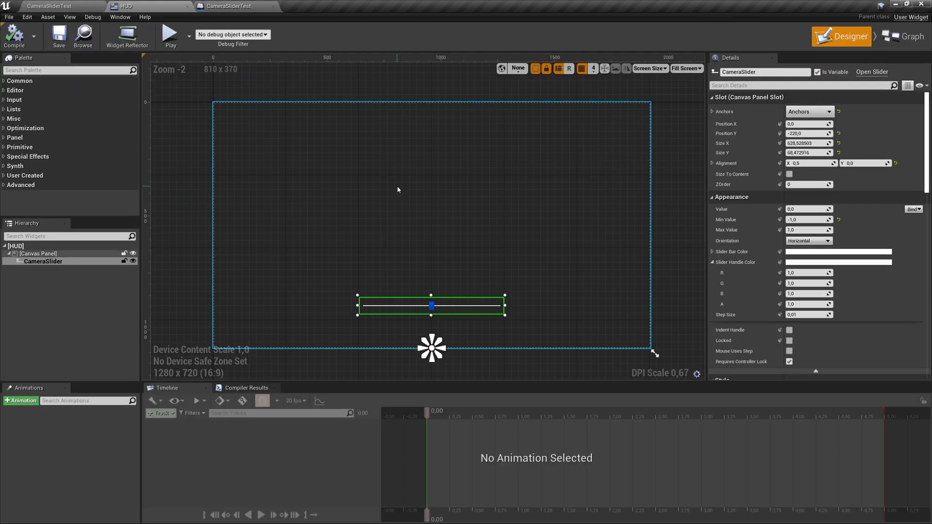